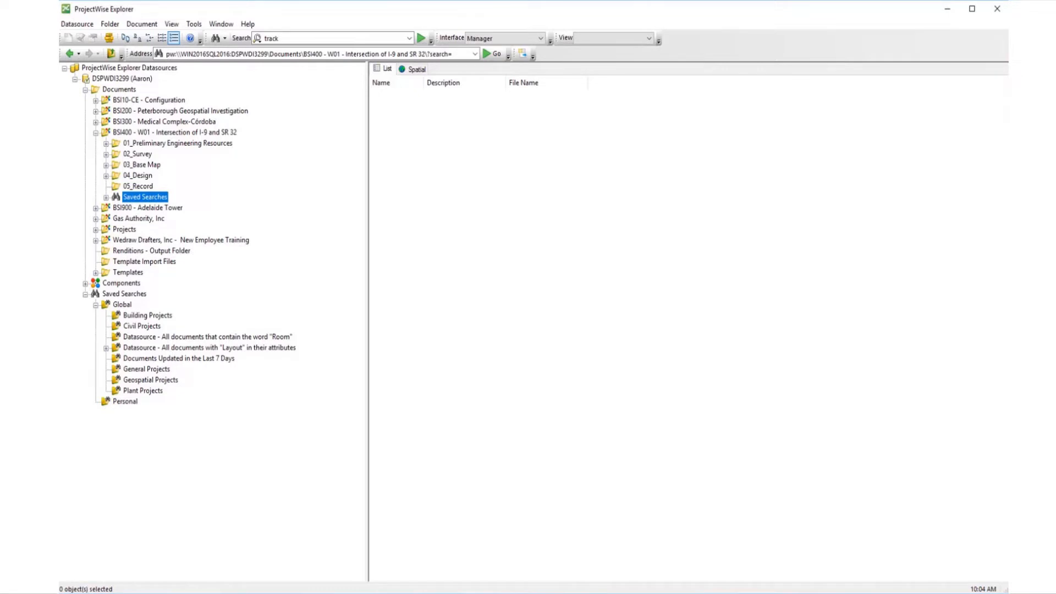
mouse_move(115, 406)
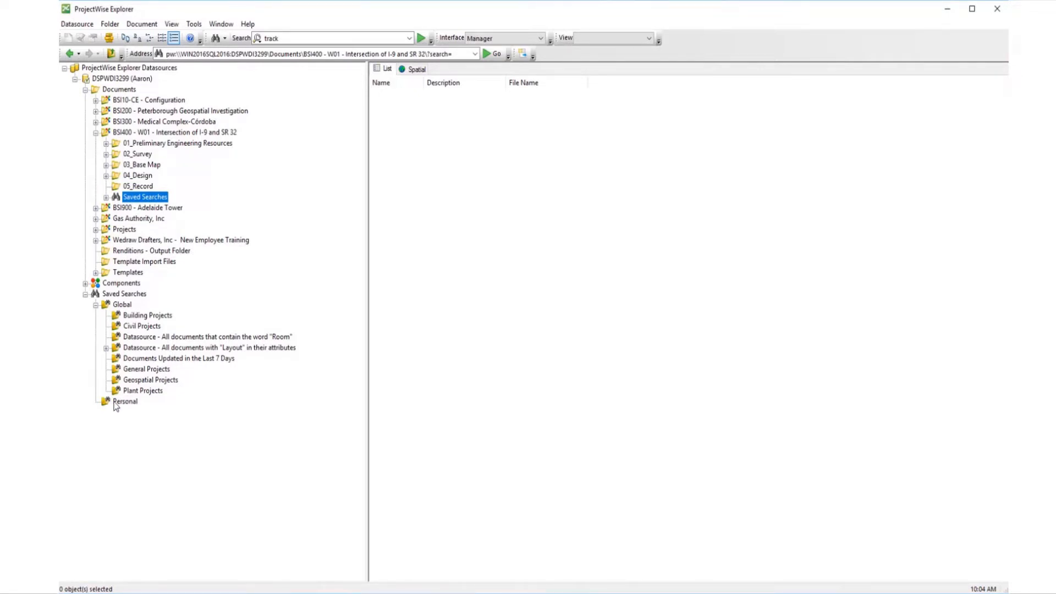
- Open the Personal folder under Saved Searches in the datasource tree
left_click(125, 401)
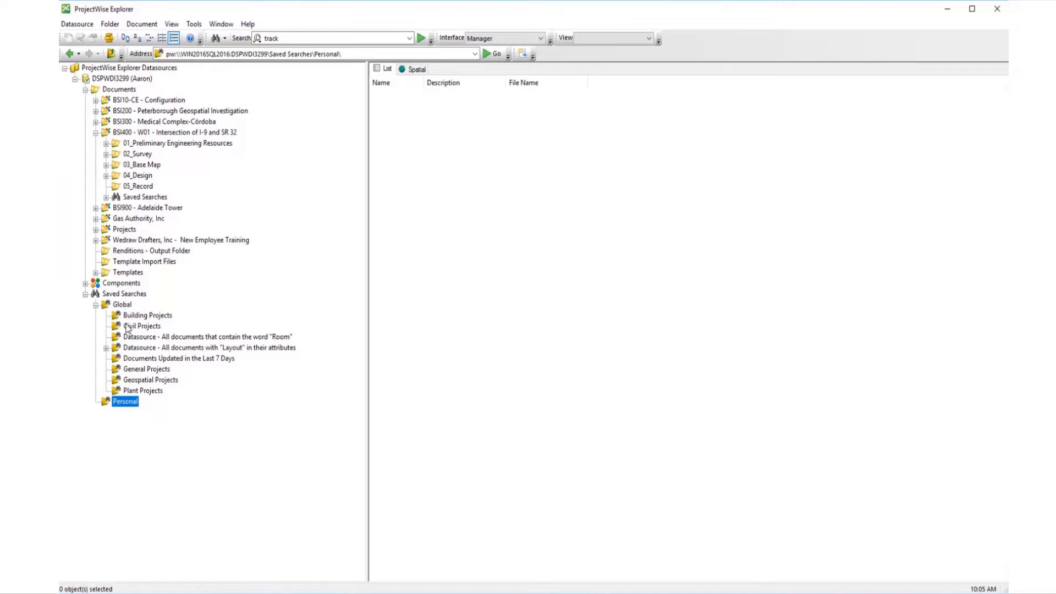
- Bring up the context menus for Civil Projects and then the Personal folder
right_click(142, 326)
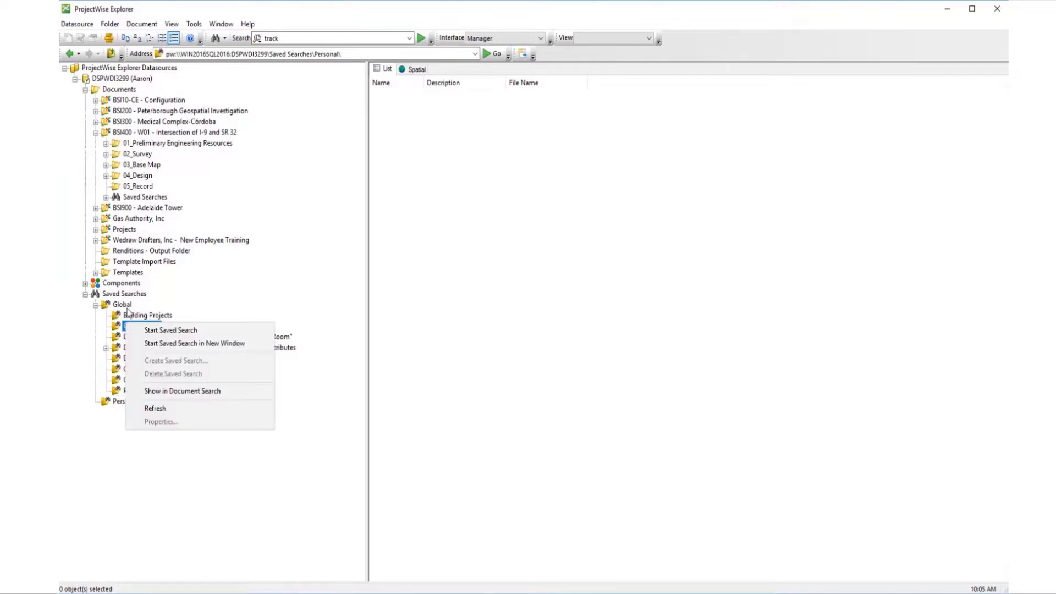
mouse_move(171, 330)
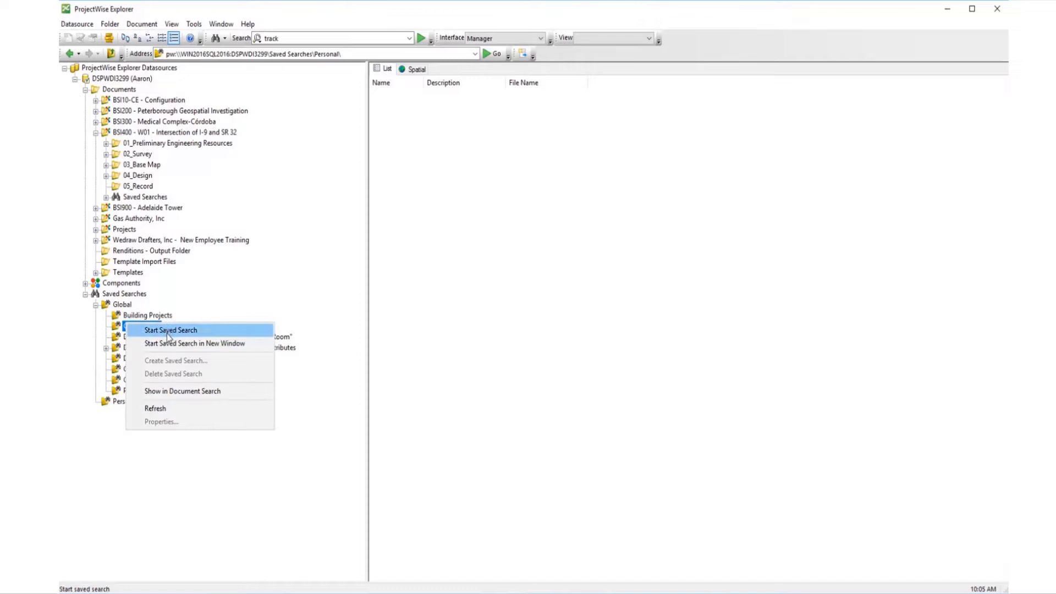
mouse_move(182, 391)
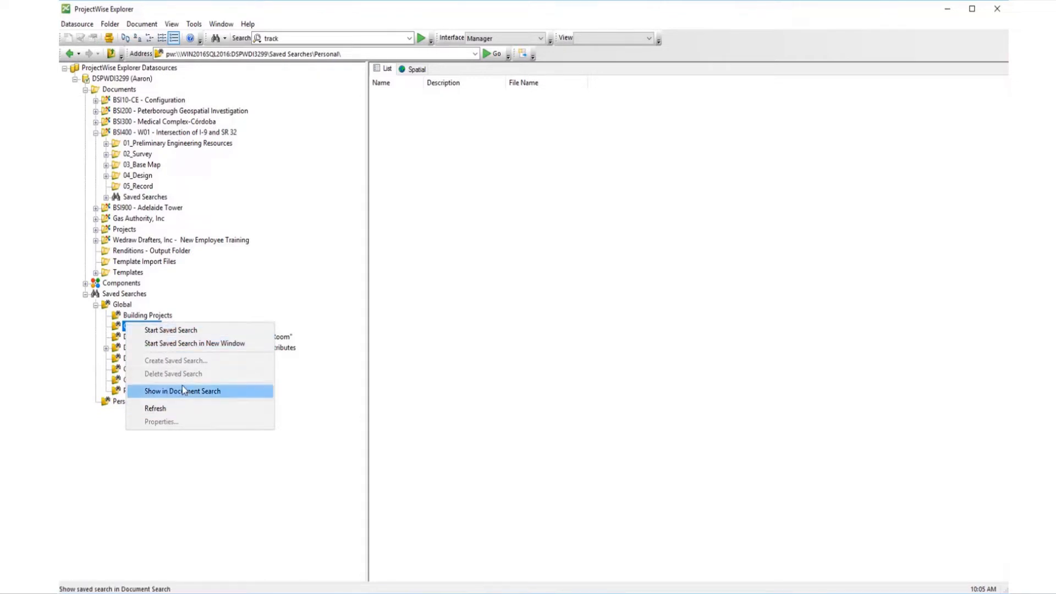
mouse_move(195, 451)
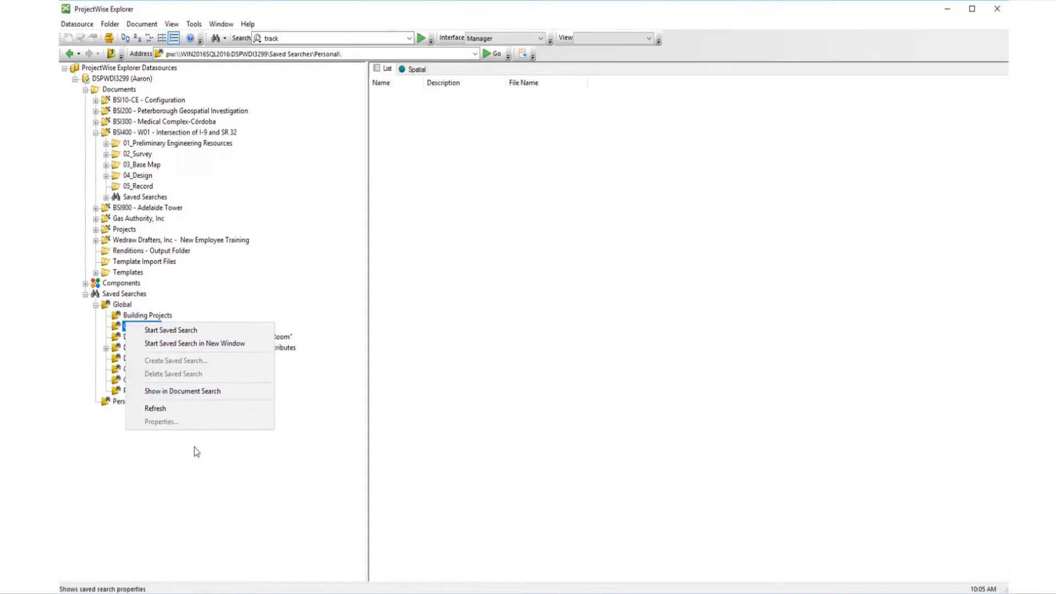
mouse_move(200, 452)
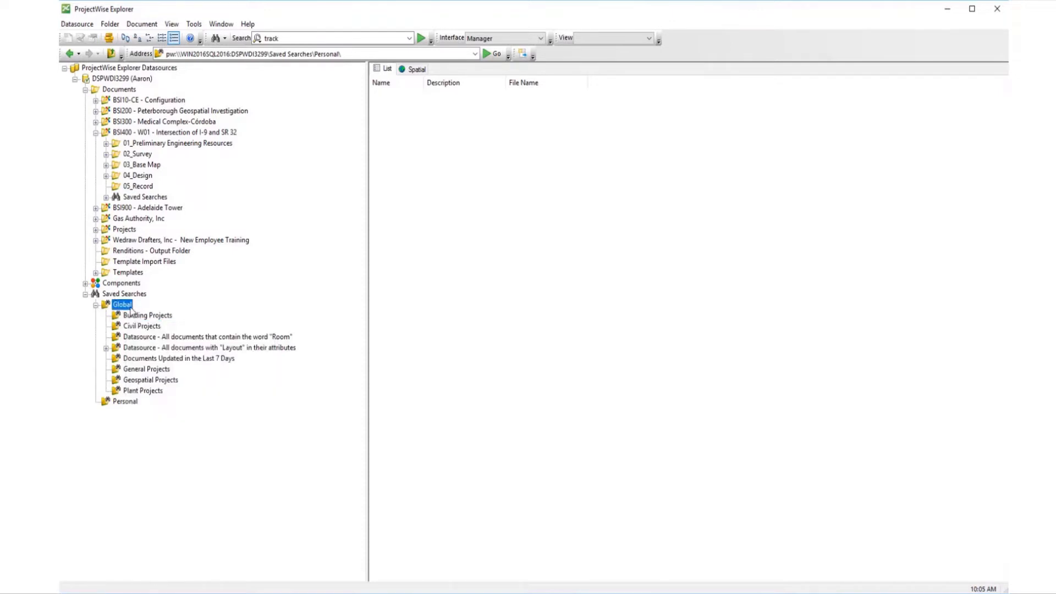
right_click(123, 304)
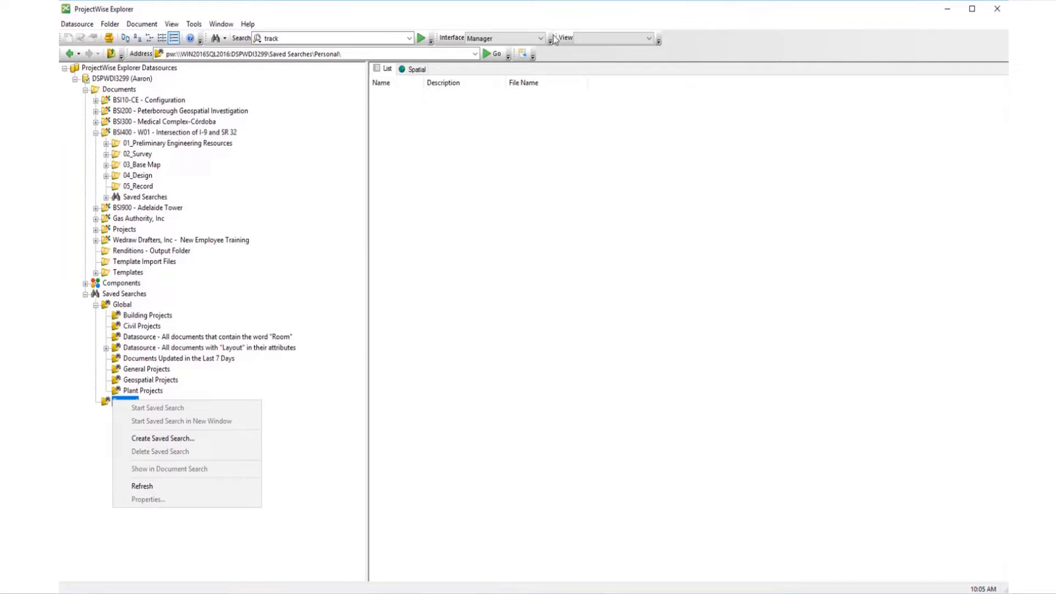
mouse_move(530, 34)
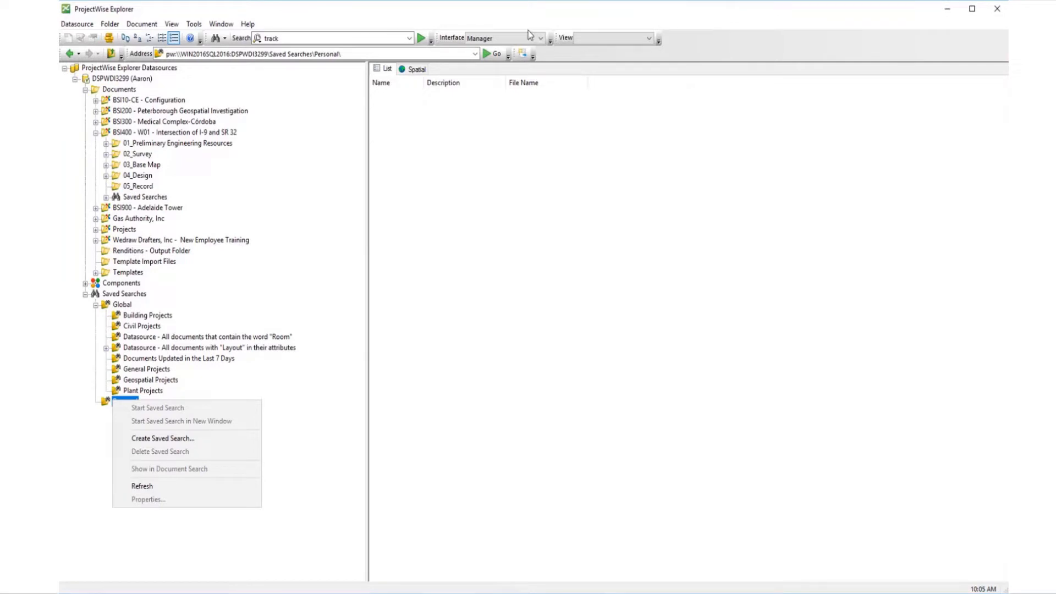
- Run the Civil Projects, 'Room' and General Projects global saved searches
left_click(141, 326)
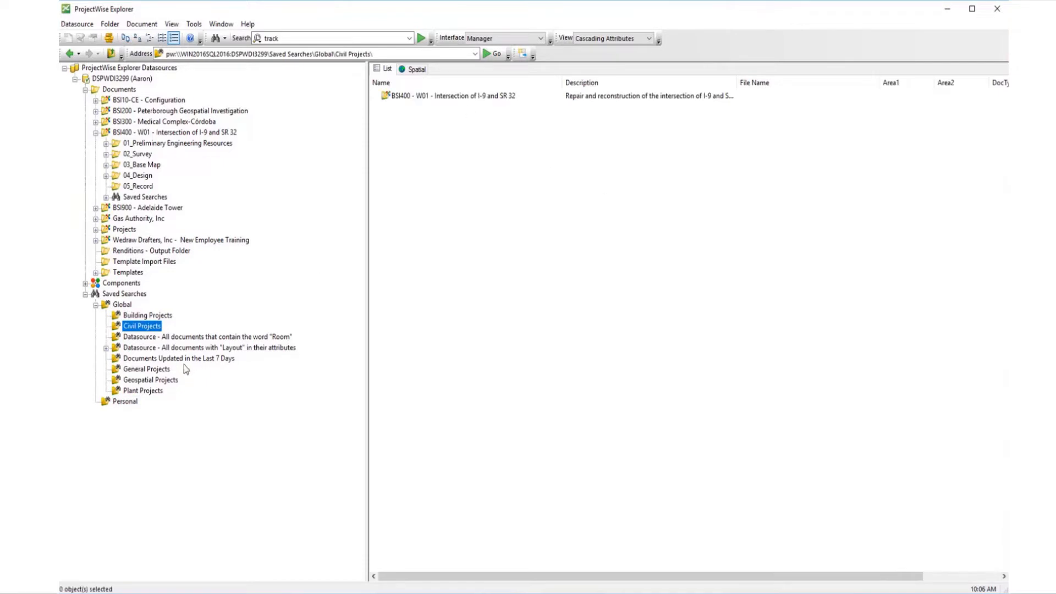
left_click(206, 336)
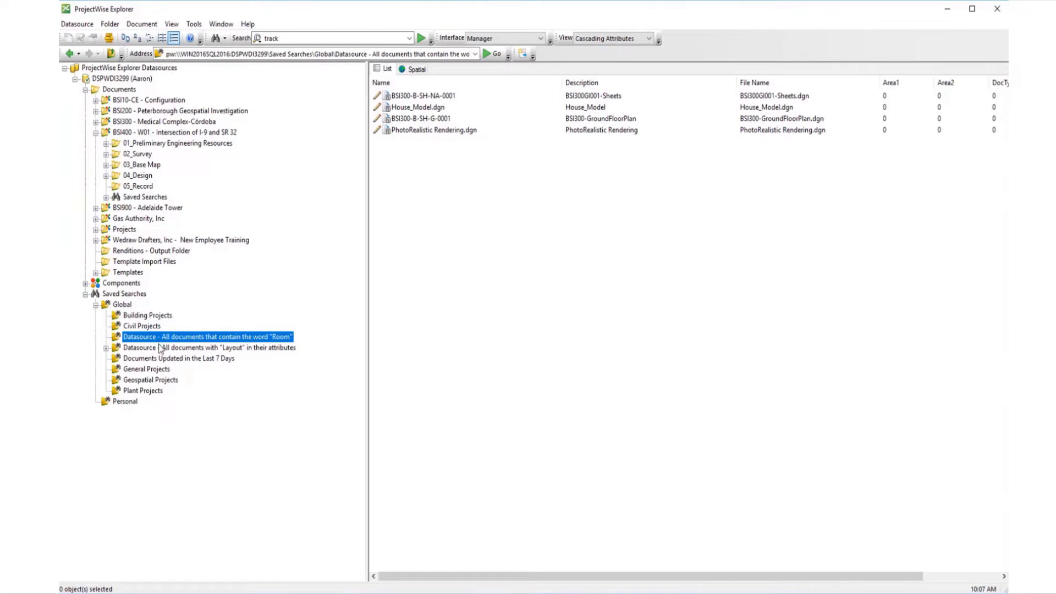
mouse_move(119, 401)
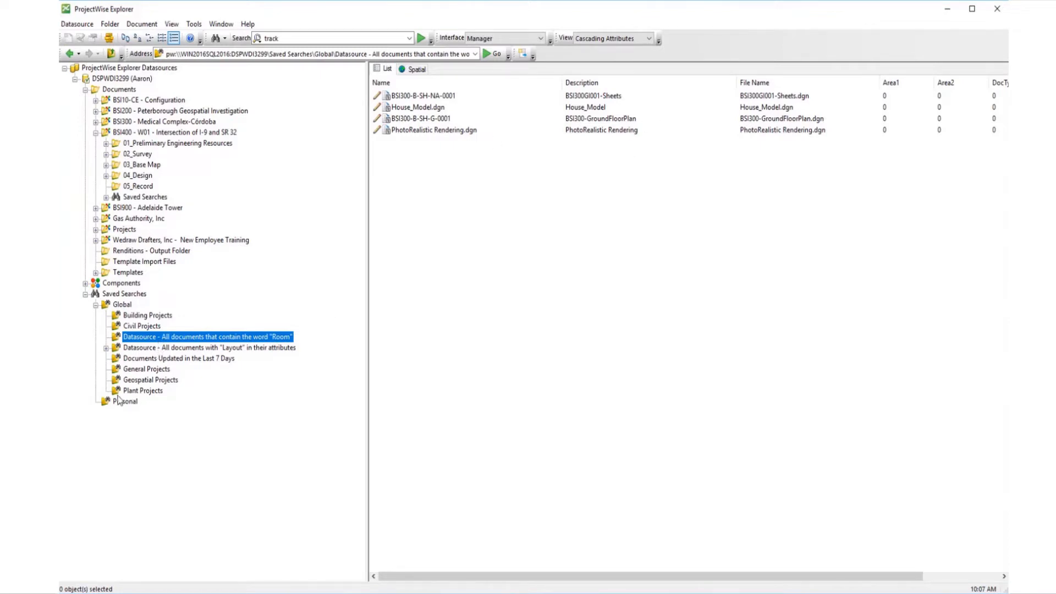
left_click(146, 369)
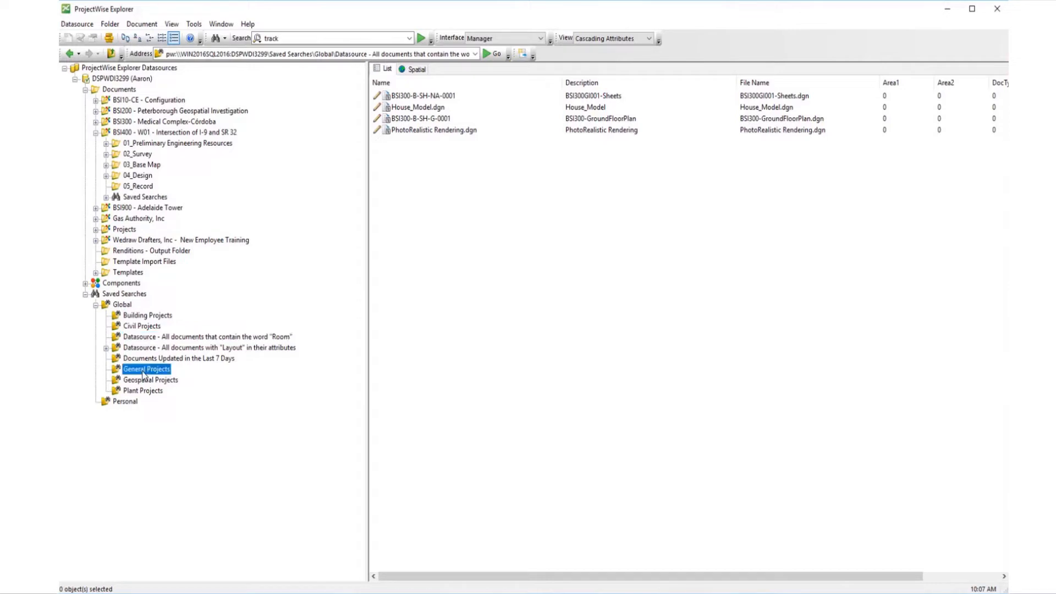
left_click(145, 369)
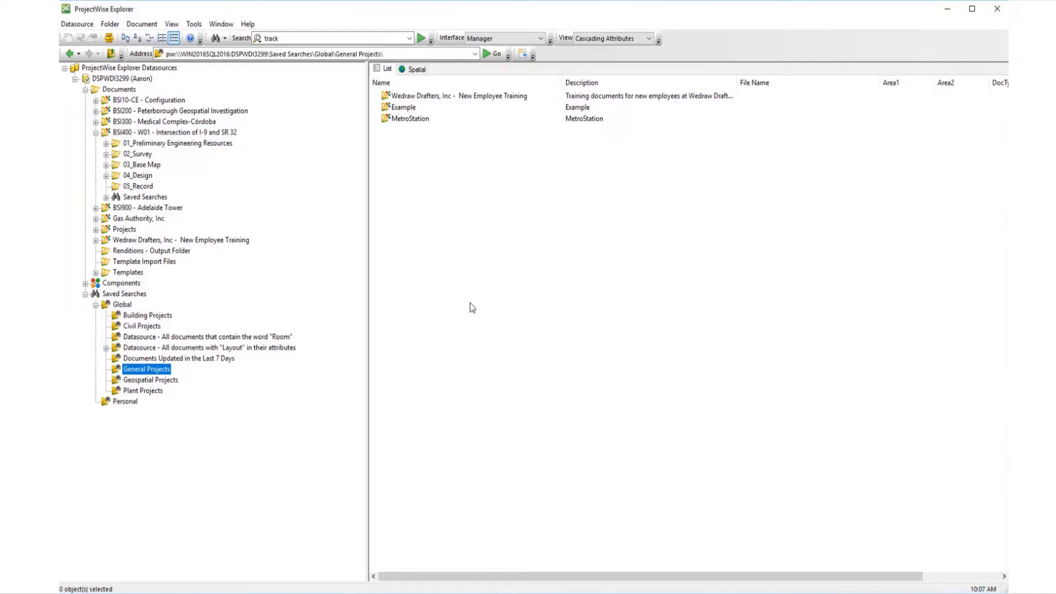
mouse_move(494, 278)
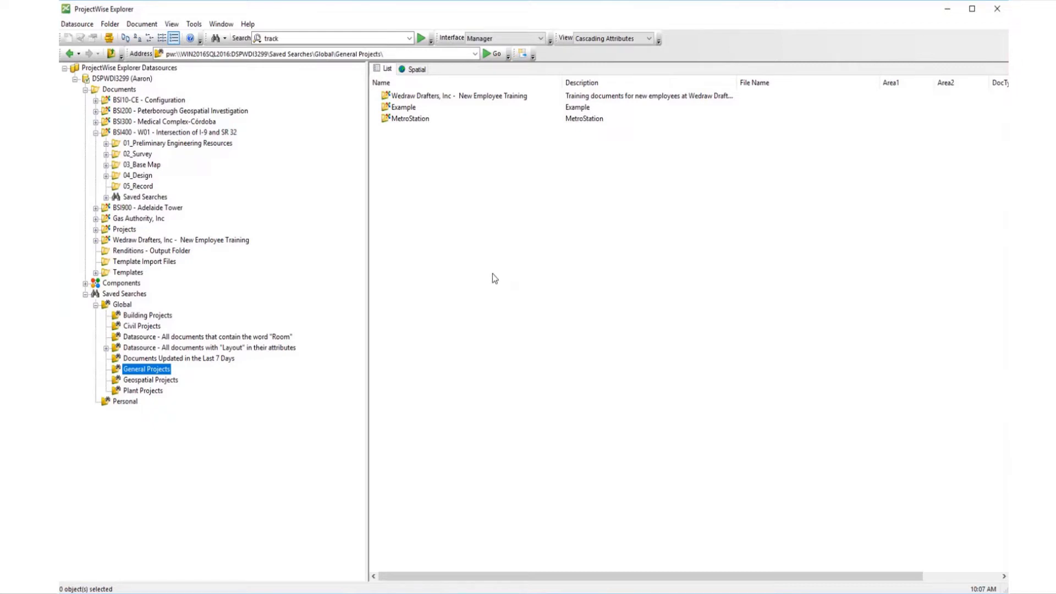
mouse_move(793, 263)
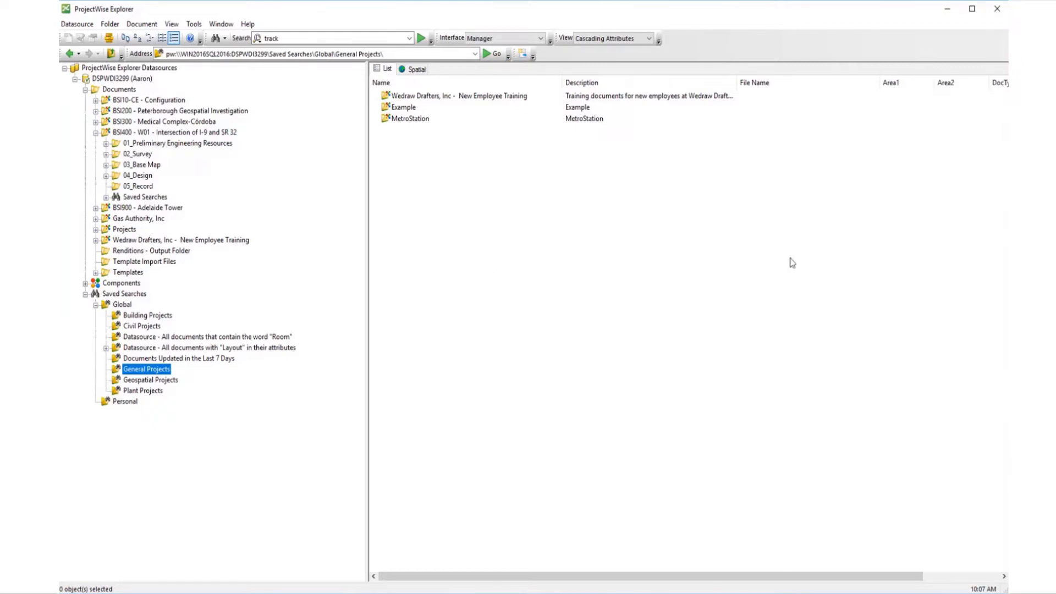
mouse_move(517, 420)
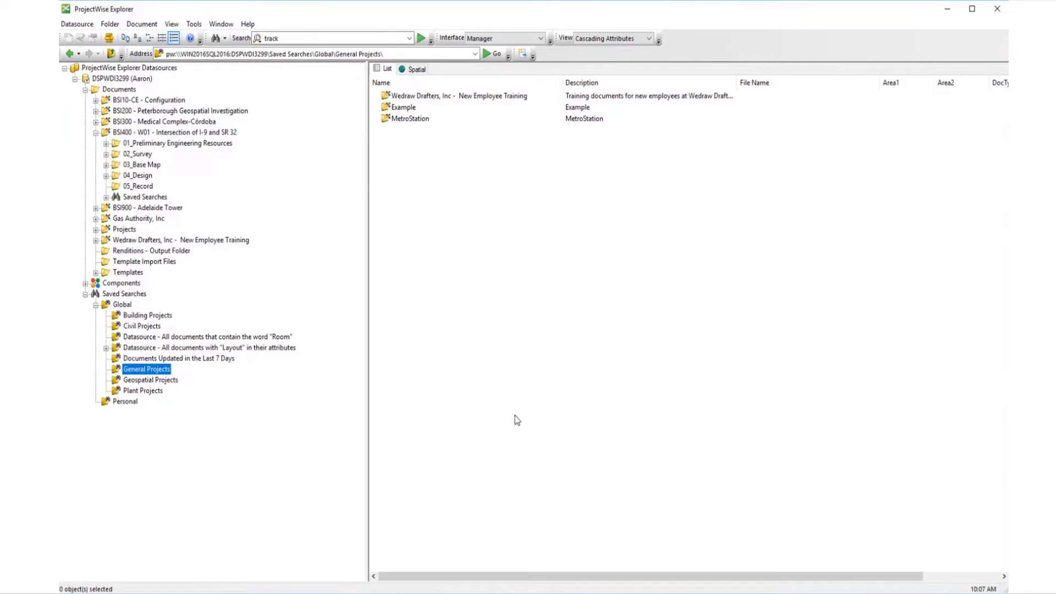
- Refresh General Projects, then run and right-click the 'Room' documents search
right_click(146, 369)
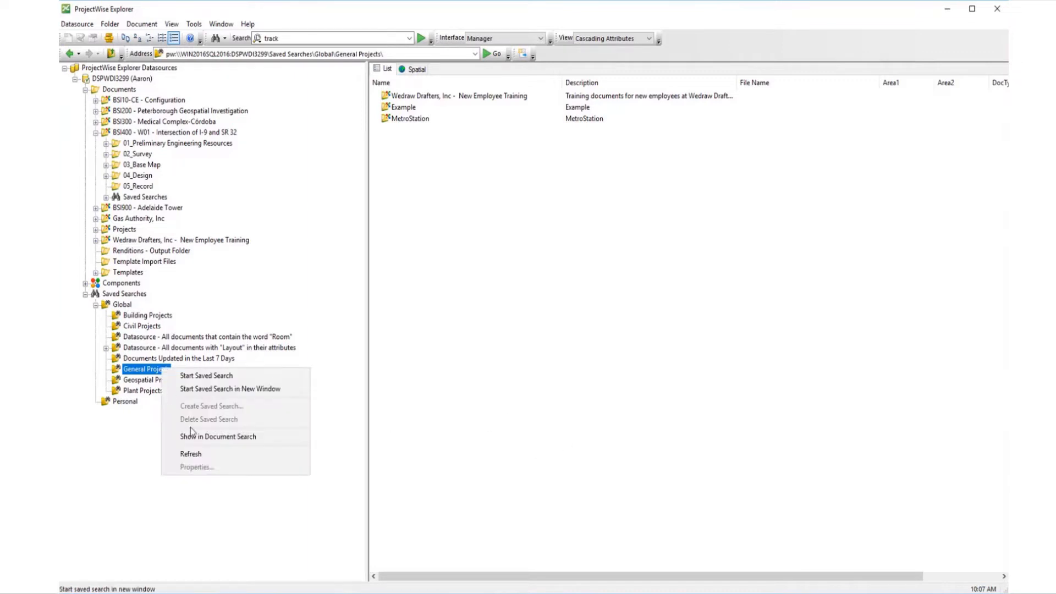
mouse_move(202, 462)
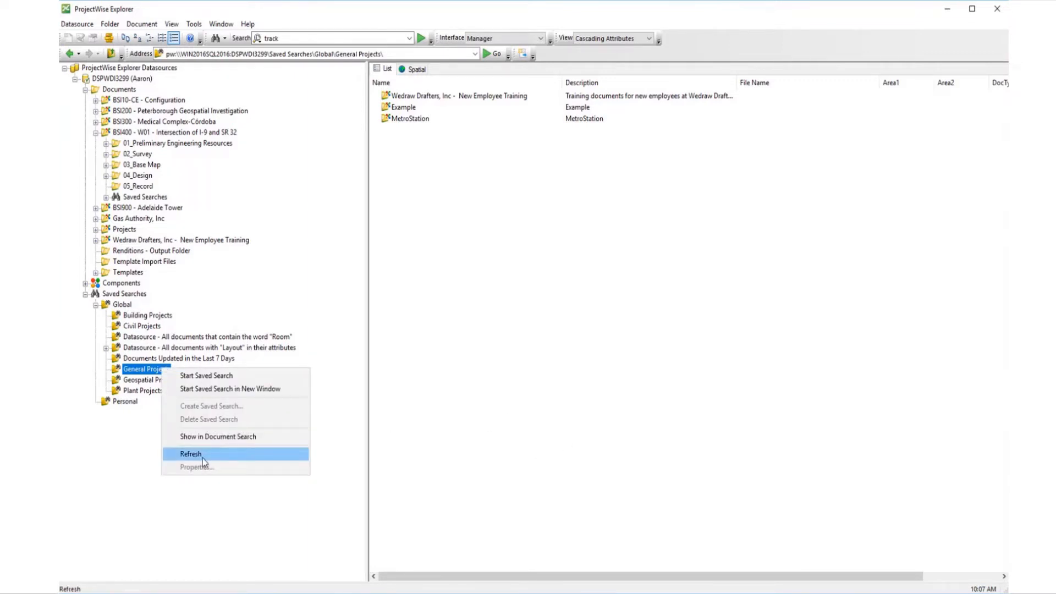
left_click(191, 454)
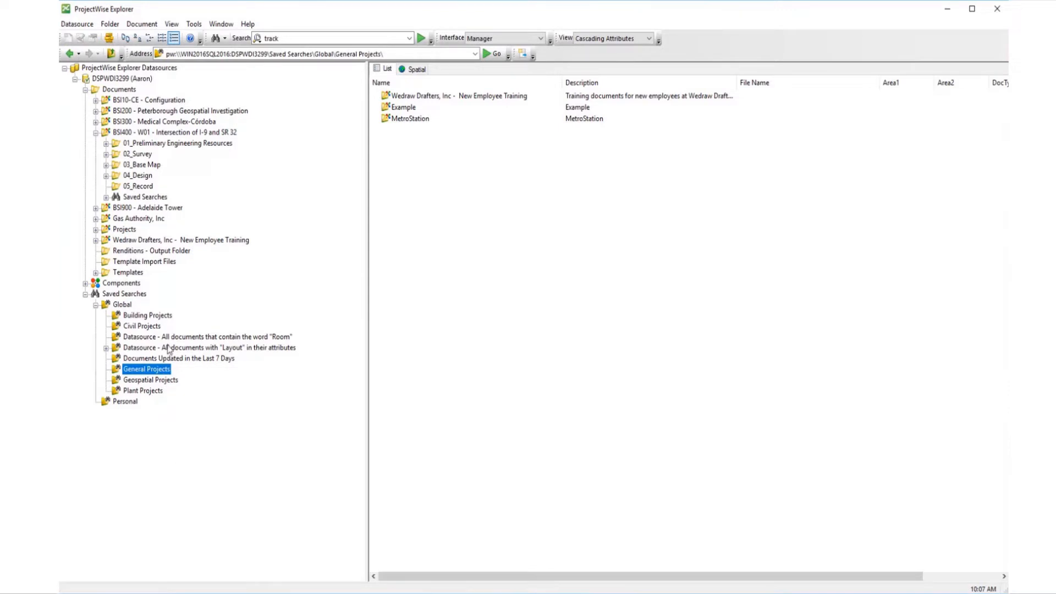
left_click(207, 337)
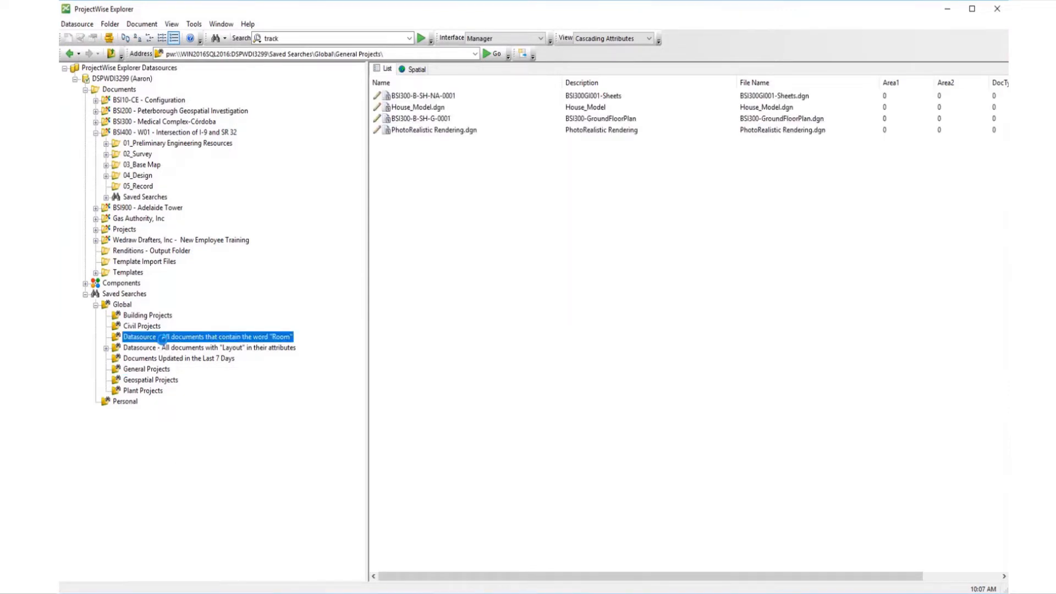
right_click(205, 337)
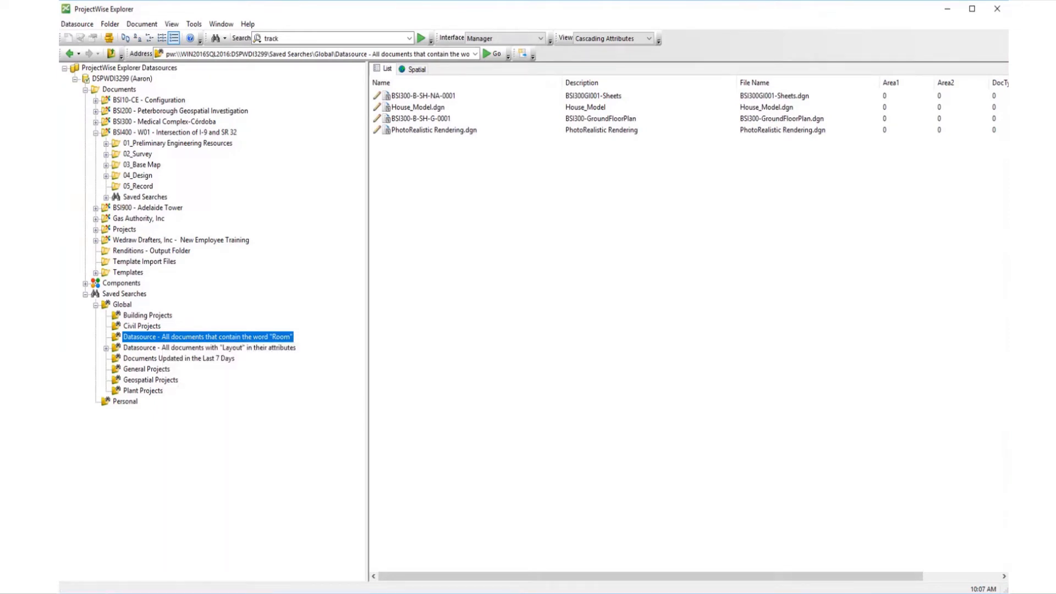
mouse_move(102, 363)
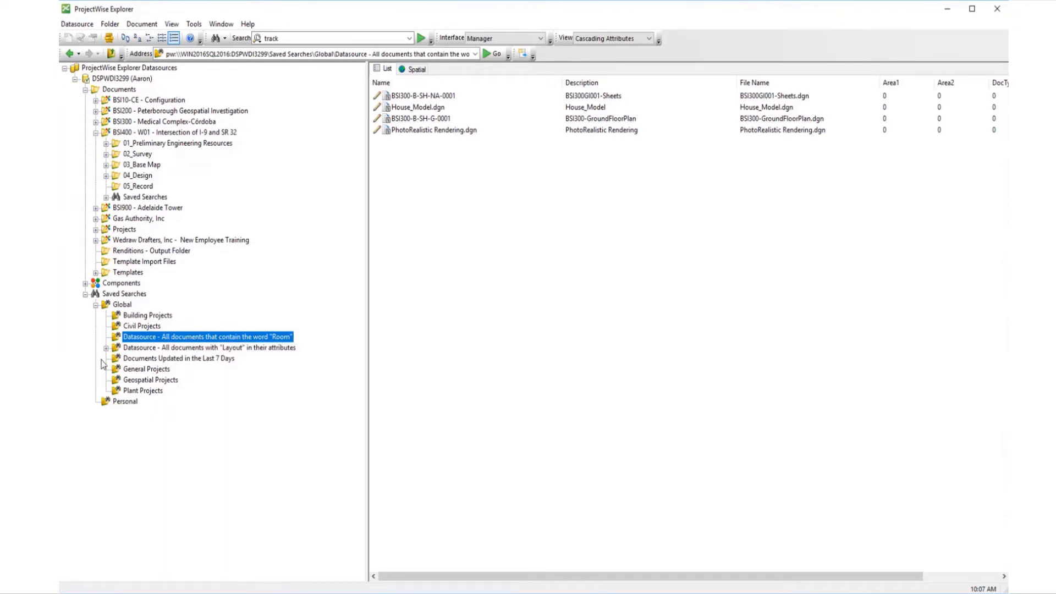
- Open the AutoCAD sub-search under Layout attributes, then right-click the personal DGN search
left_click(106, 350)
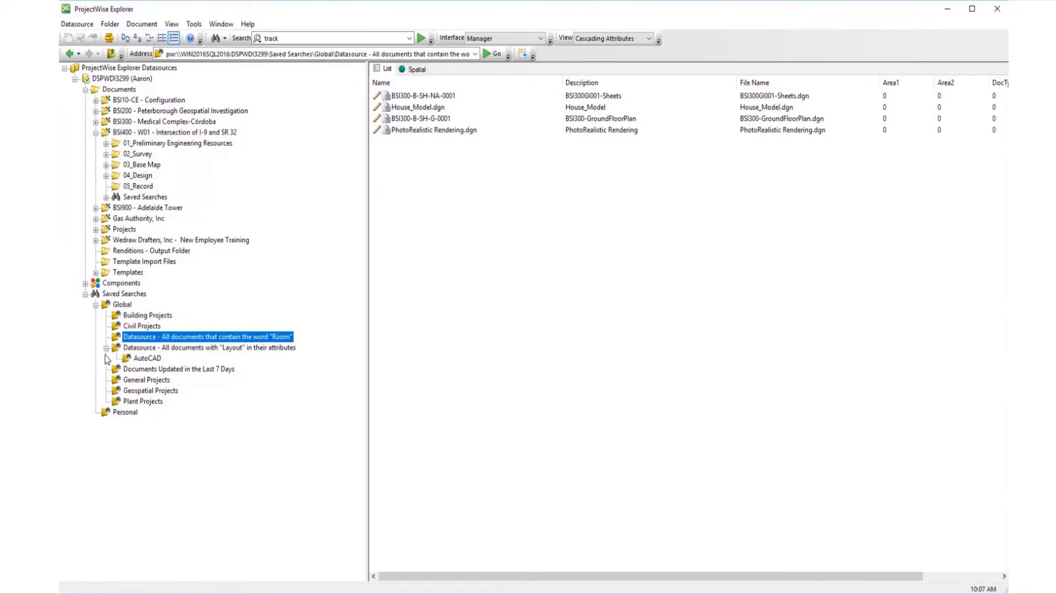
left_click(147, 358)
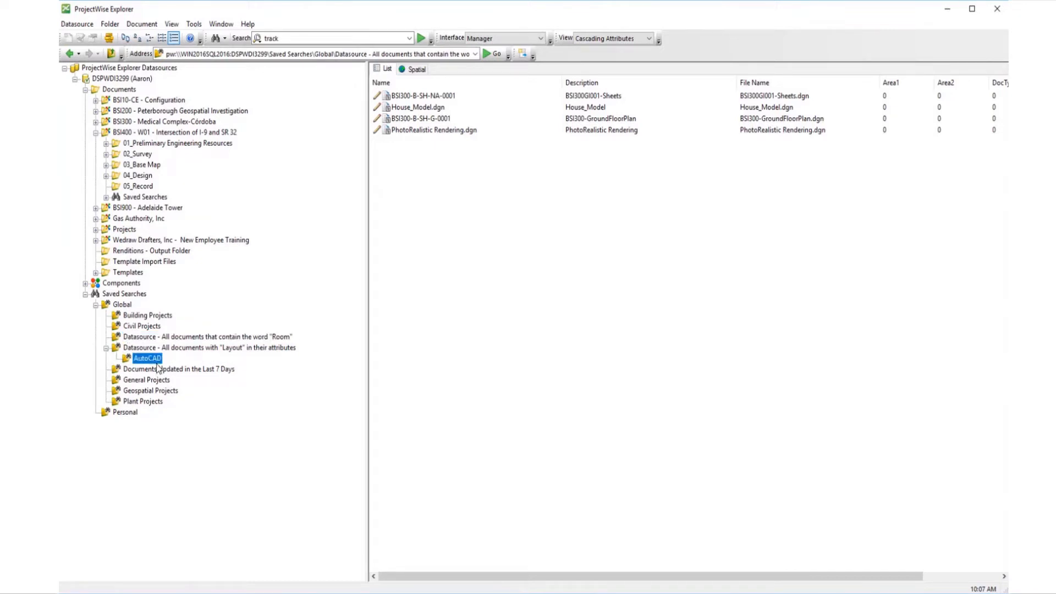
right_click(131, 423)
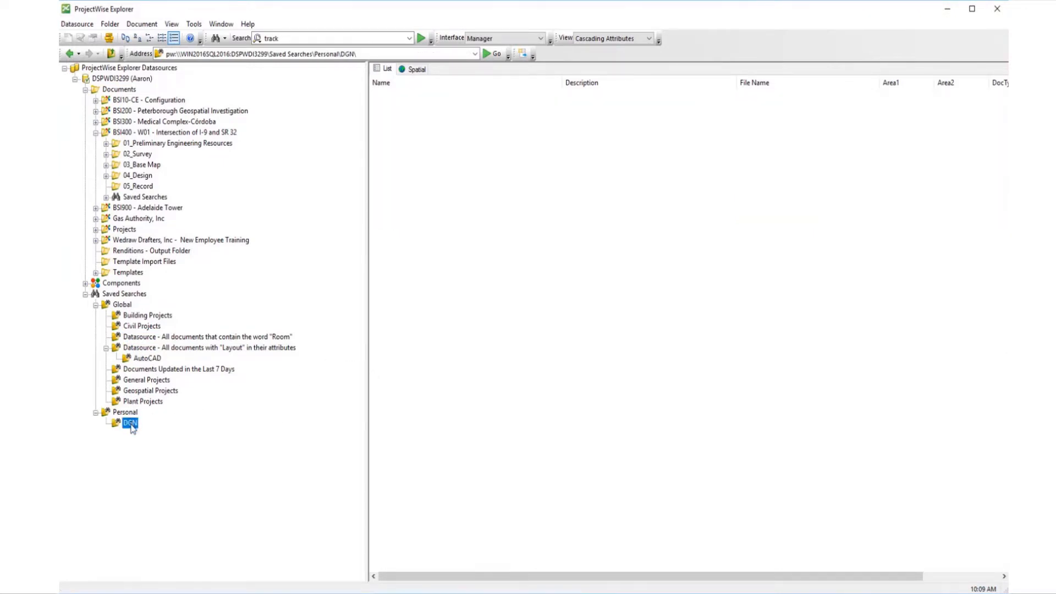
- Rename the personal DGN saved search to 'Microstation Drawing' via Properties
right_click(130, 422)
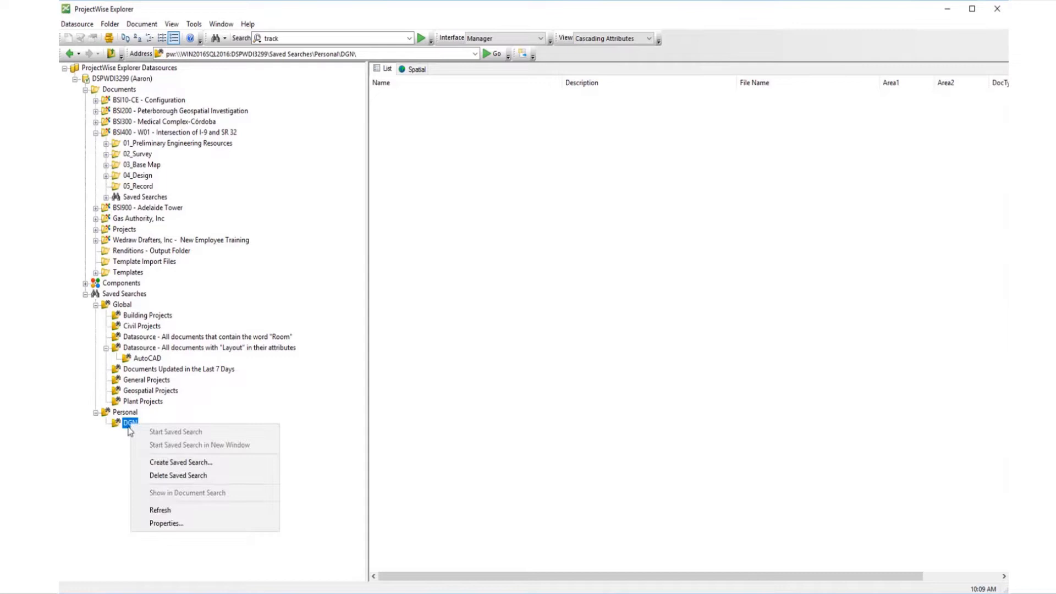
mouse_move(165, 523)
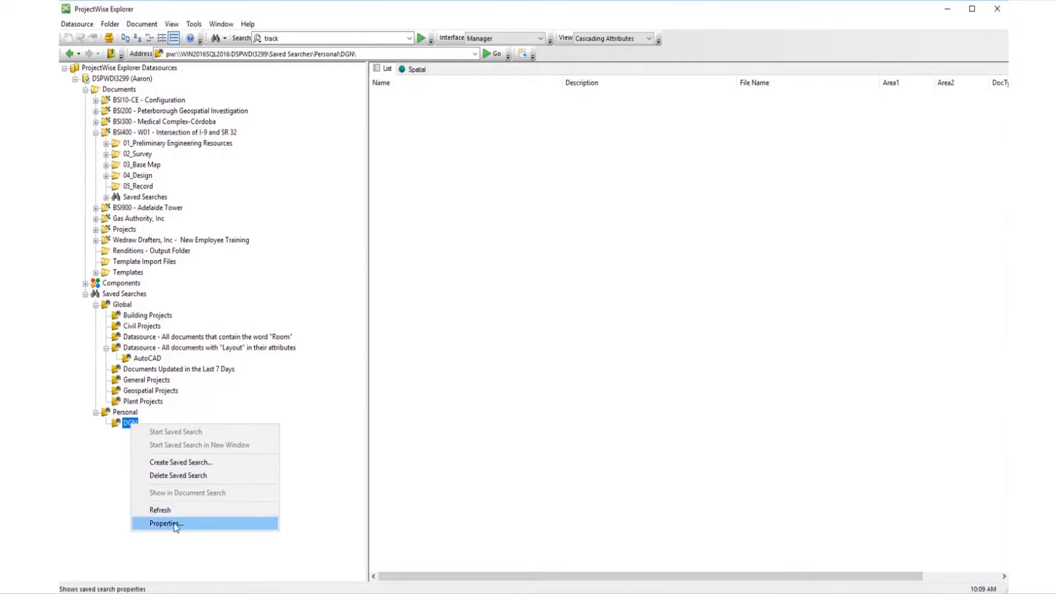
left_click(165, 523)
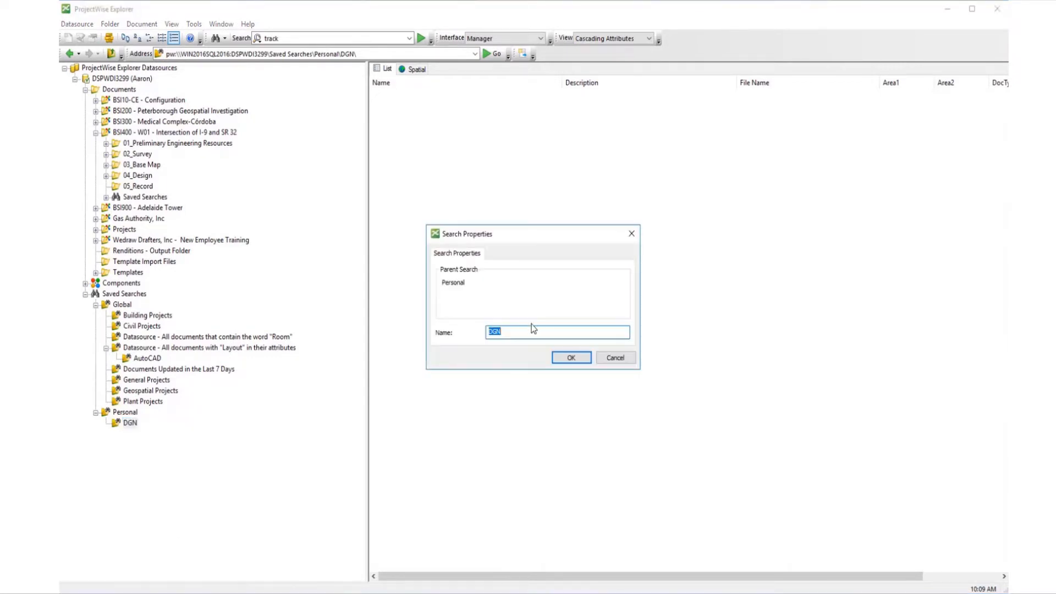
type("Microstation Dr")
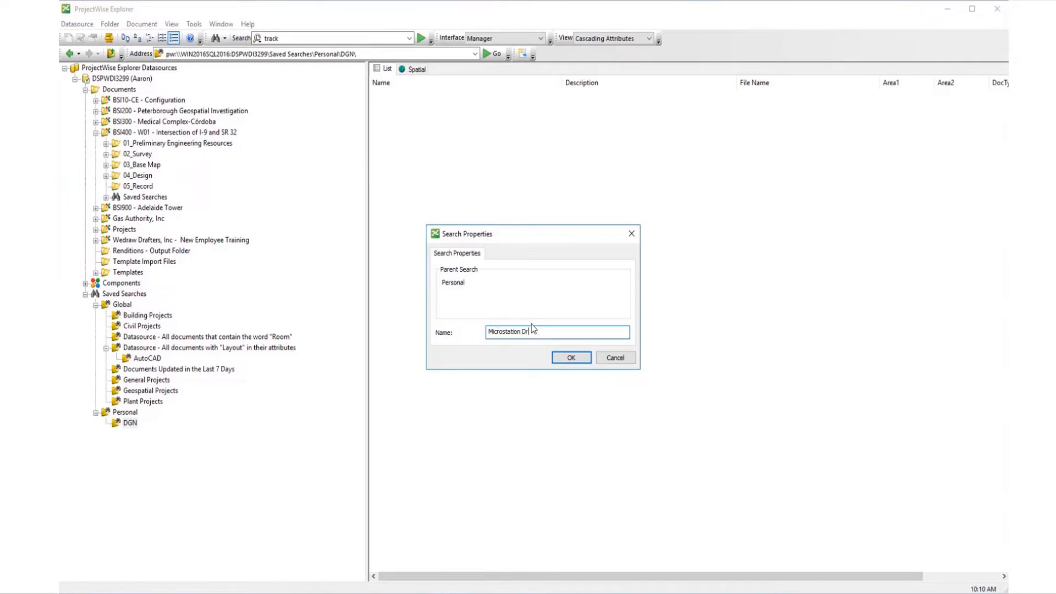
type("awing")
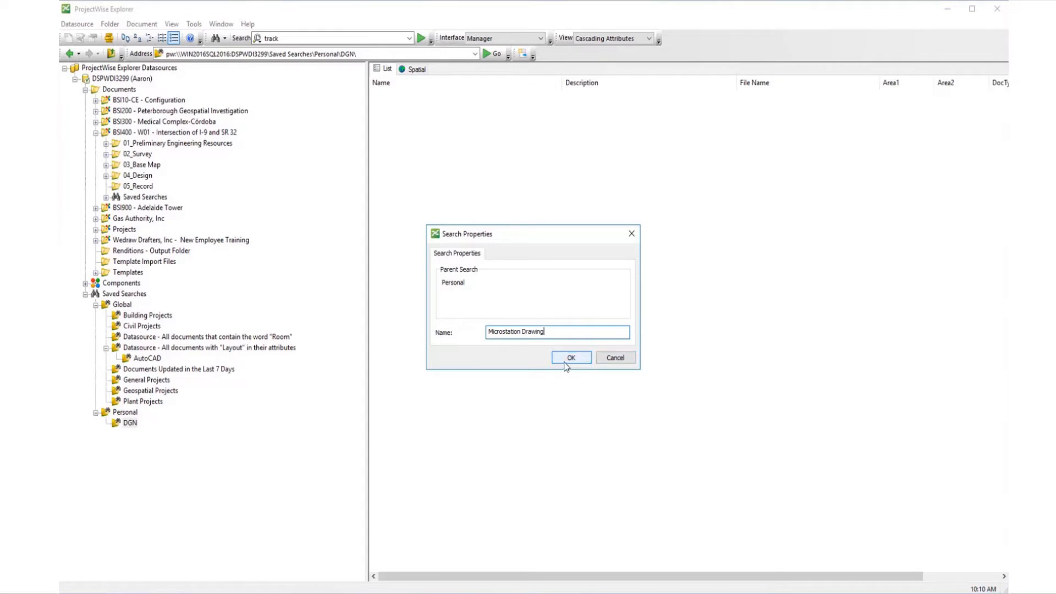
left_click(570, 358)
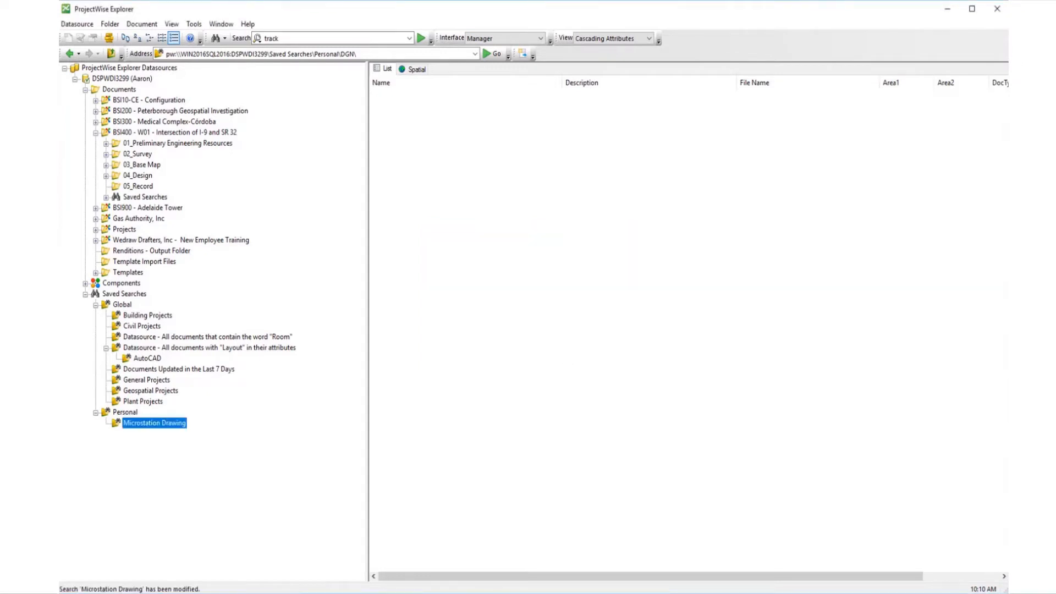
- Open the global 'Room' documents search for editing its criteria
left_click(206, 337)
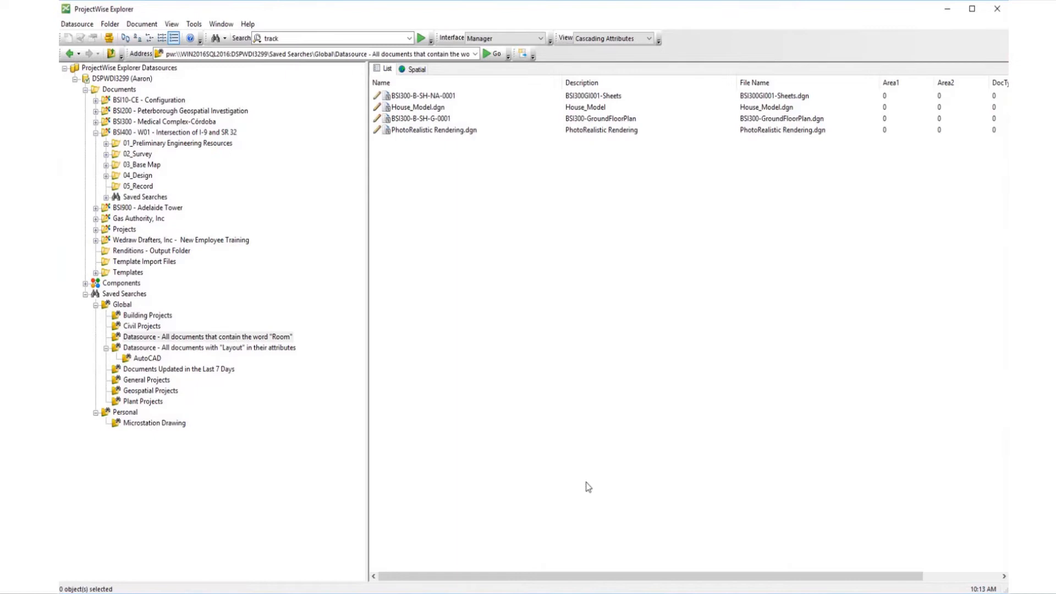
mouse_move(76, 330)
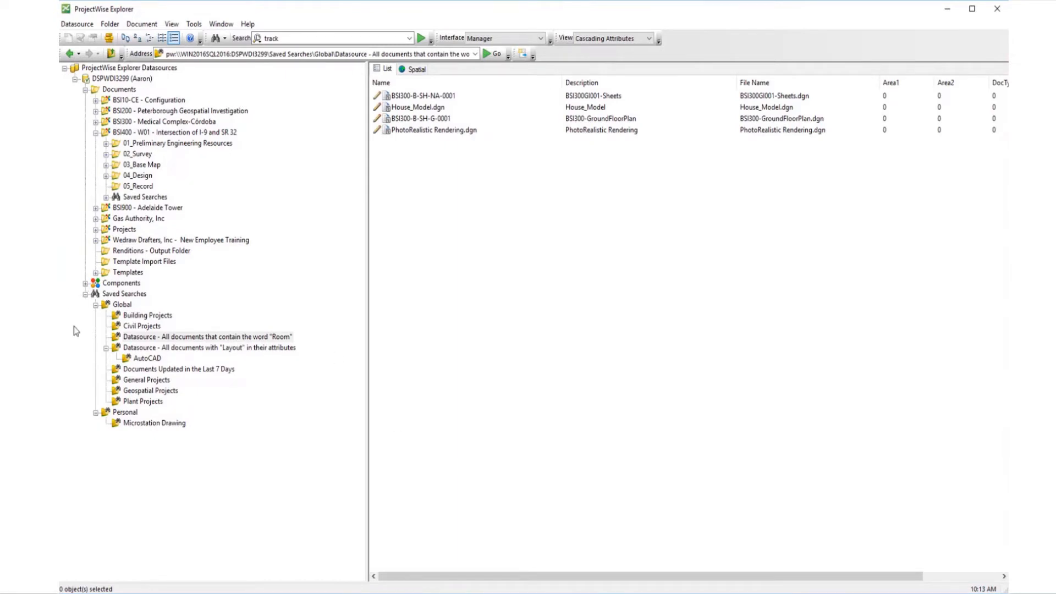
left_click(202, 337)
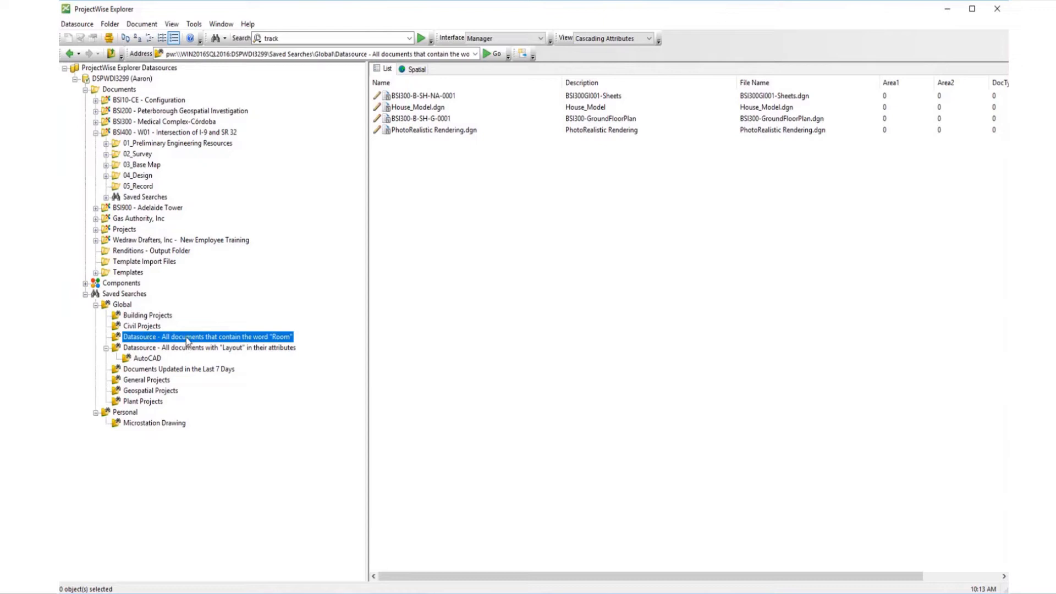
double_click(207, 337)
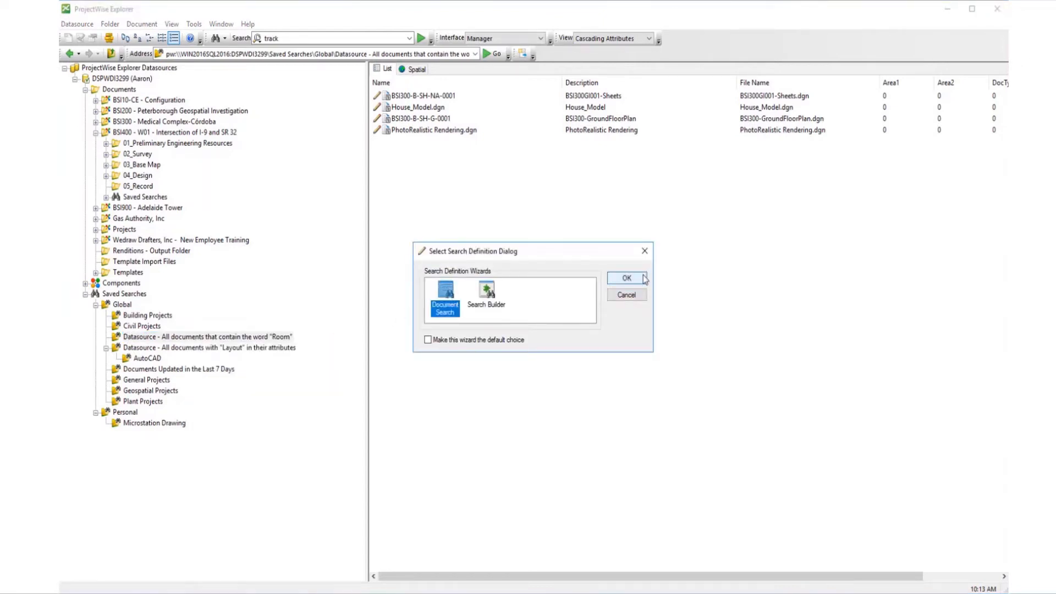
- Filter the Room search to AutoCAD documents, run it, answer the save prompt, and close
left_click(626, 278)
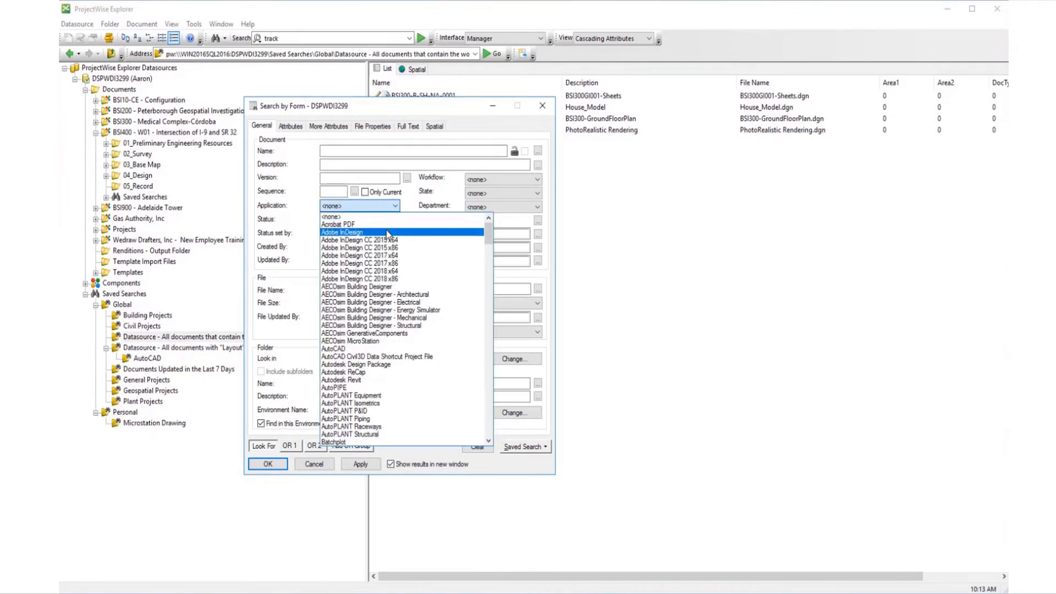
left_click(333, 348)
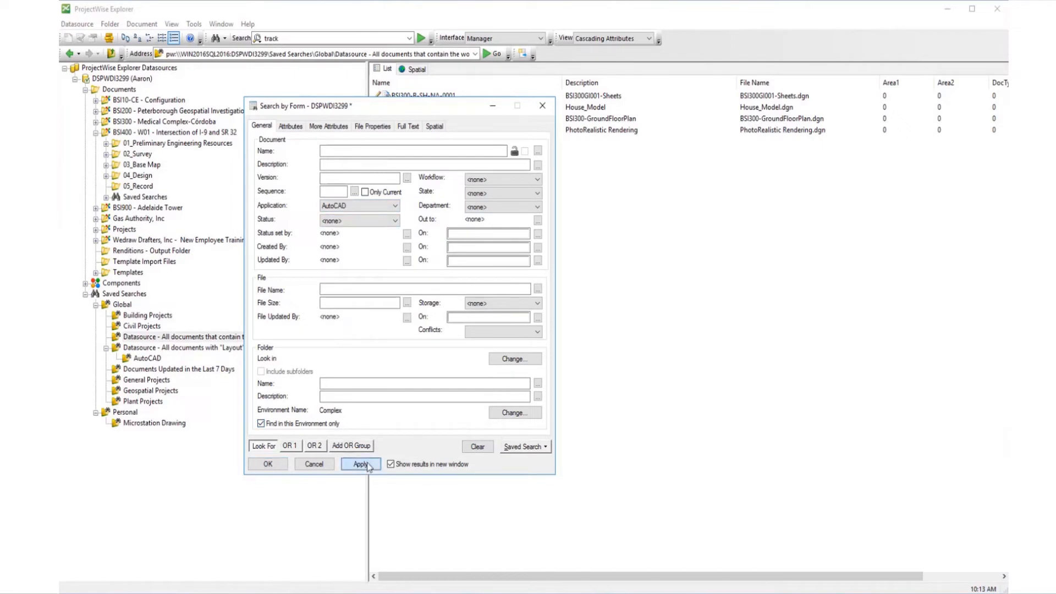
left_click(361, 463)
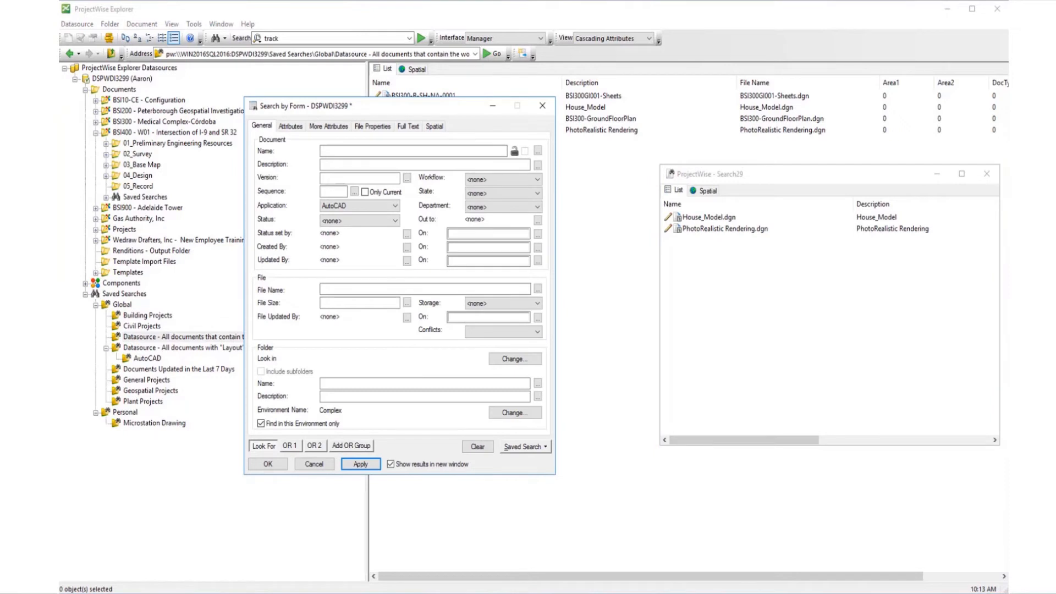
mouse_move(299, 453)
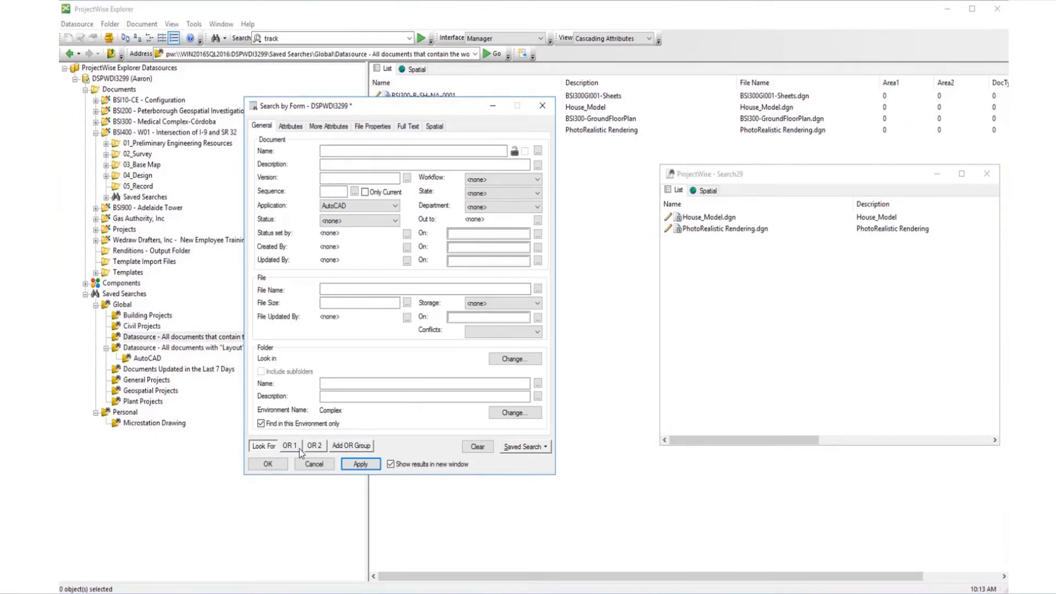
mouse_move(699, 283)
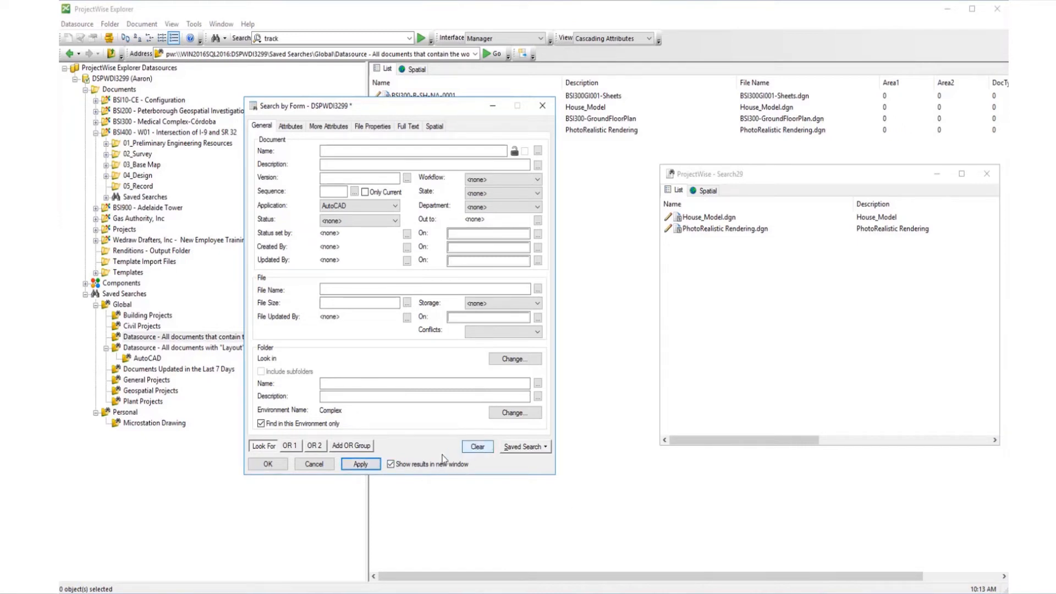
left_click(360, 463)
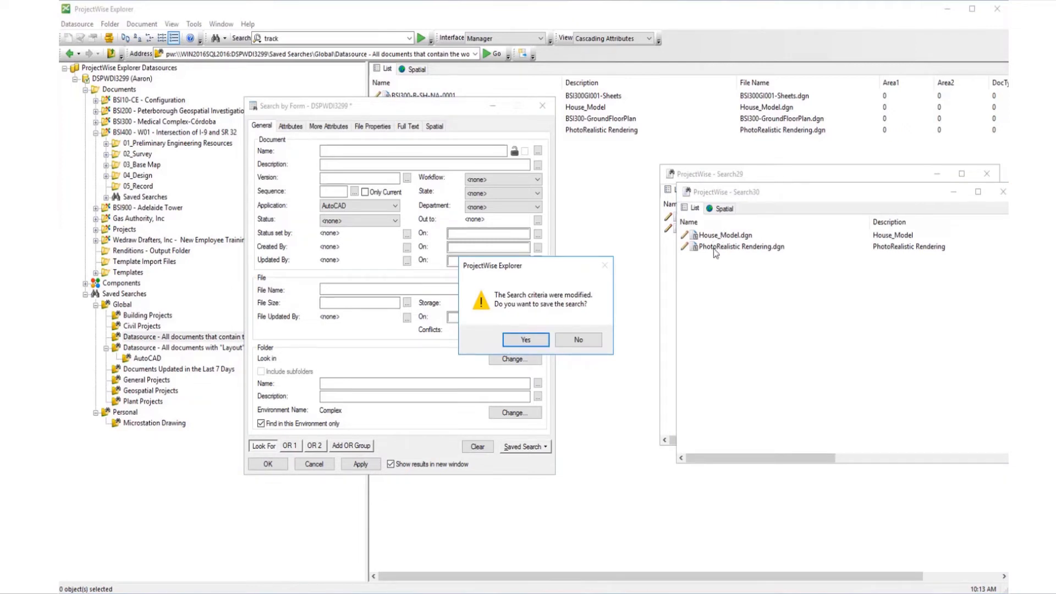
left_click(577, 339)
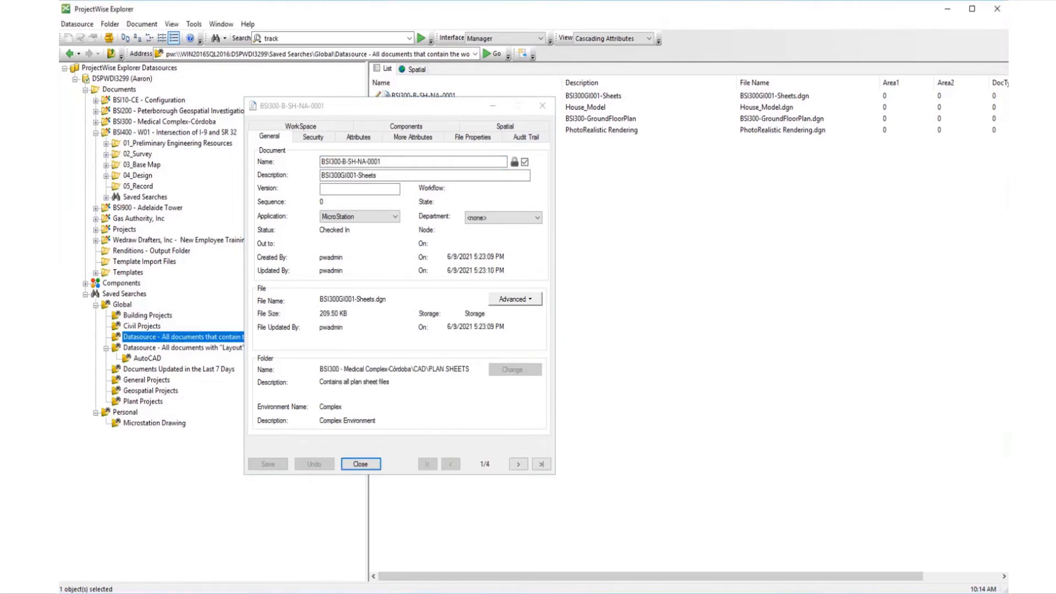
left_click(361, 464)
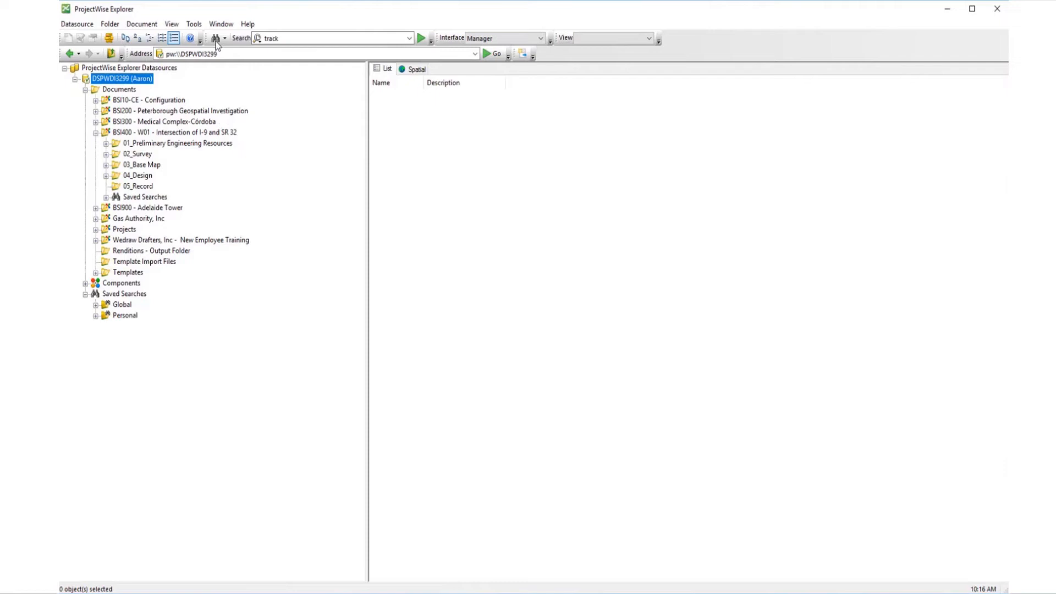
- Search MicroStation documents with Default Workflow across all environments, showing results in a new window
left_click(215, 38)
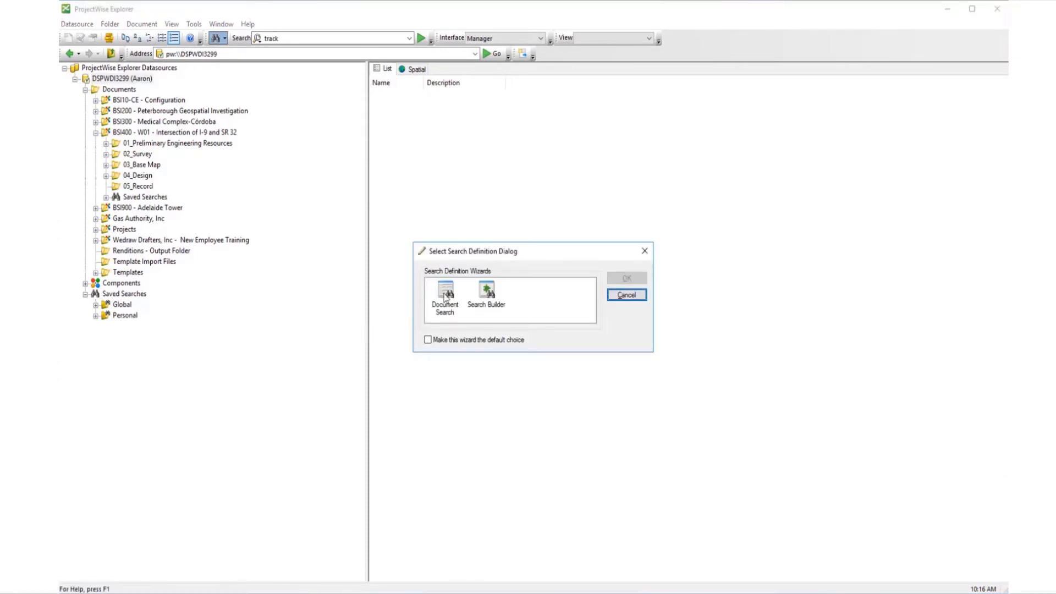
left_click(627, 294)
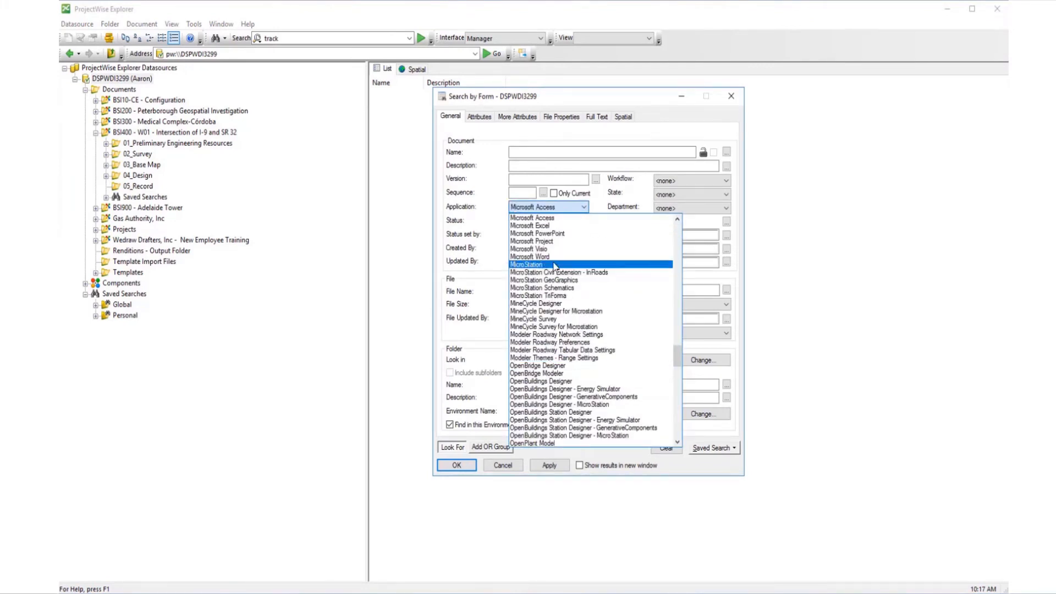
left_click(528, 264)
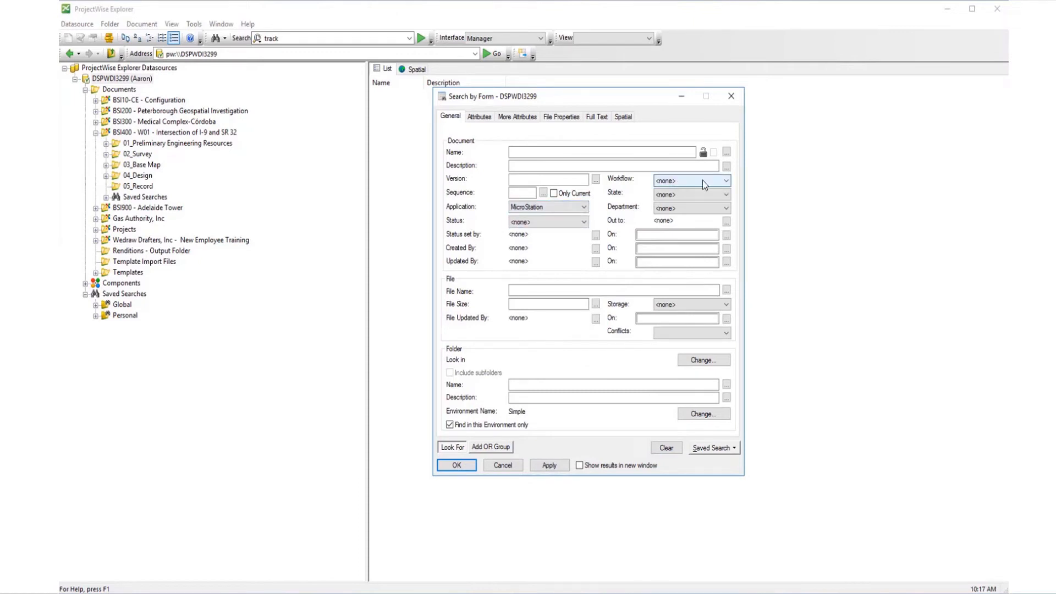
left_click(686, 179)
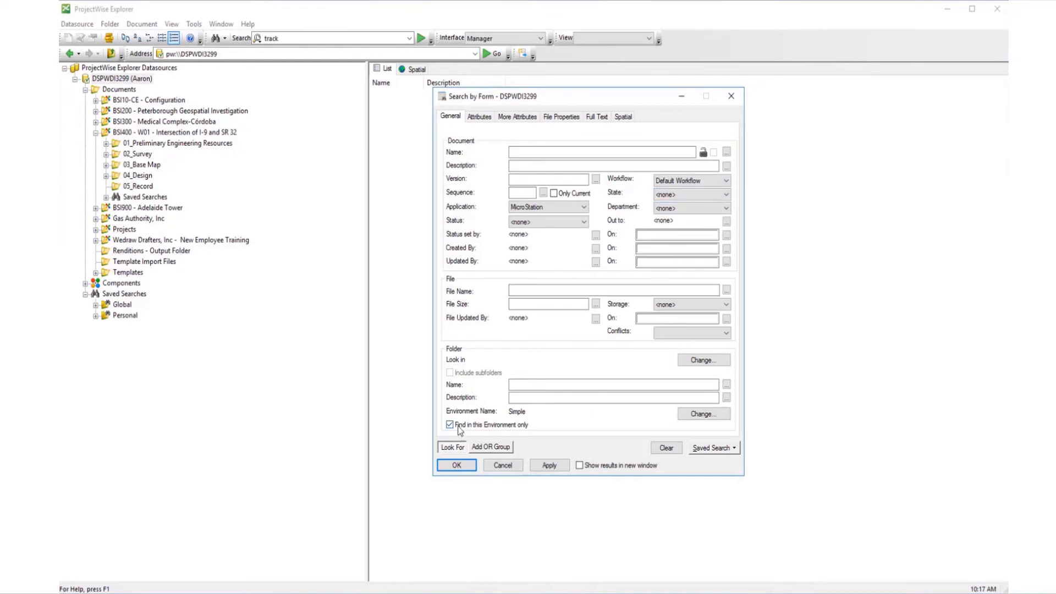
left_click(450, 424)
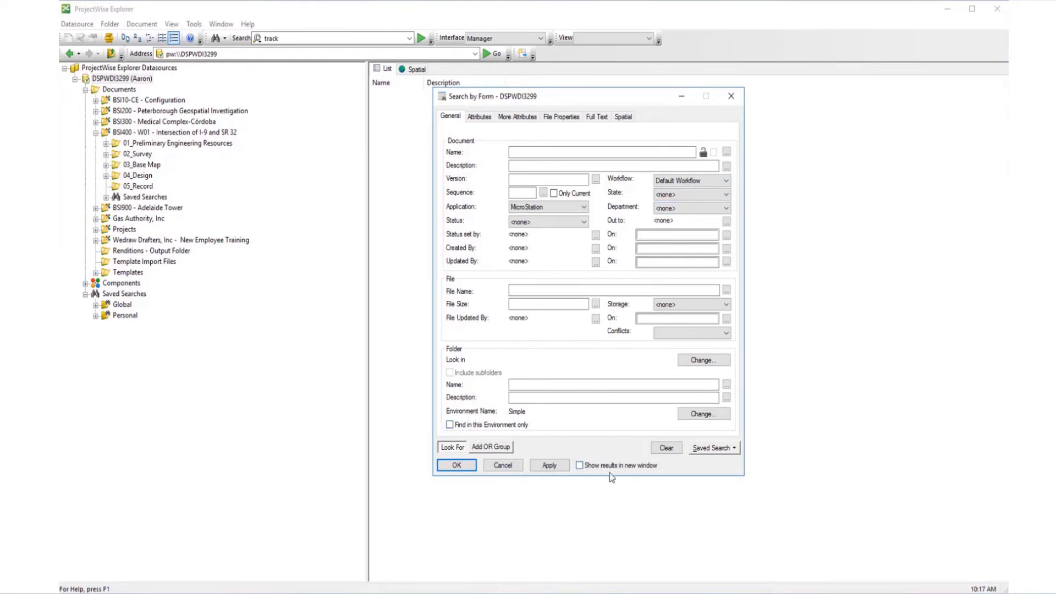
left_click(580, 465)
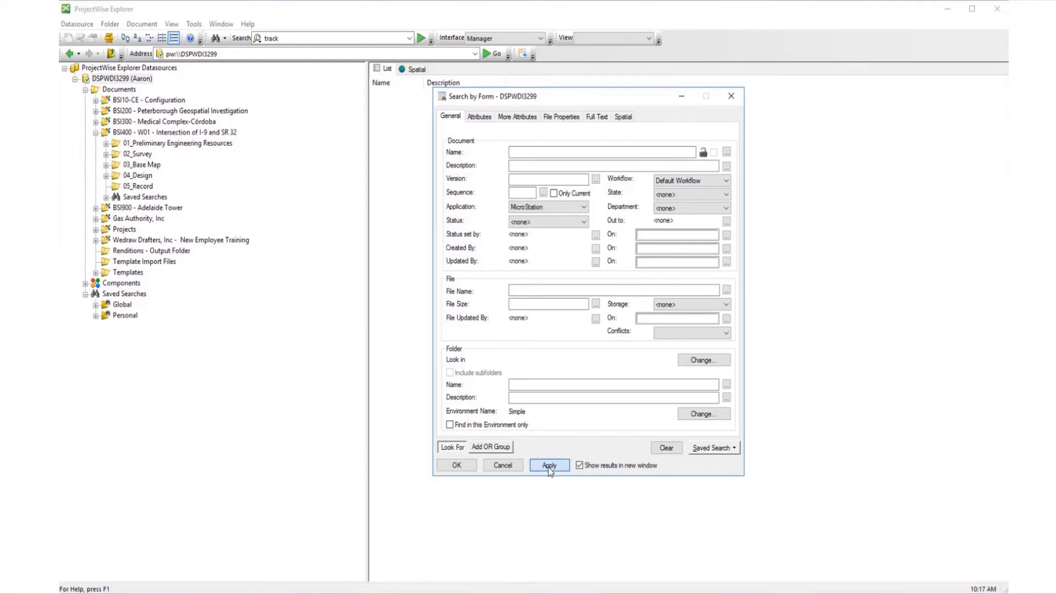
left_click(549, 465)
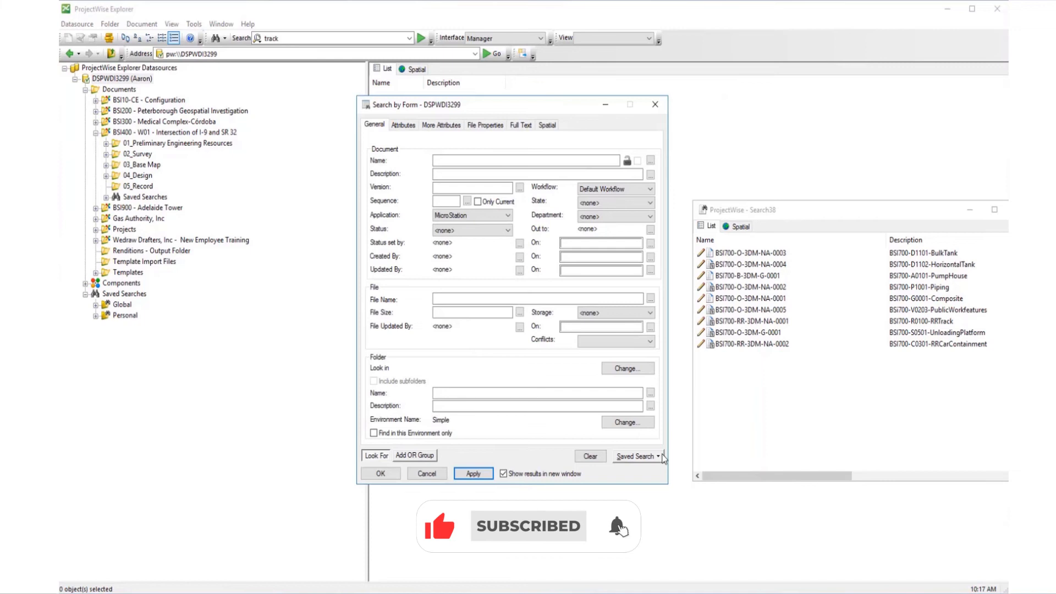
- Save the search as a new saved search, choosing the Personal folder as destination
left_click(636, 456)
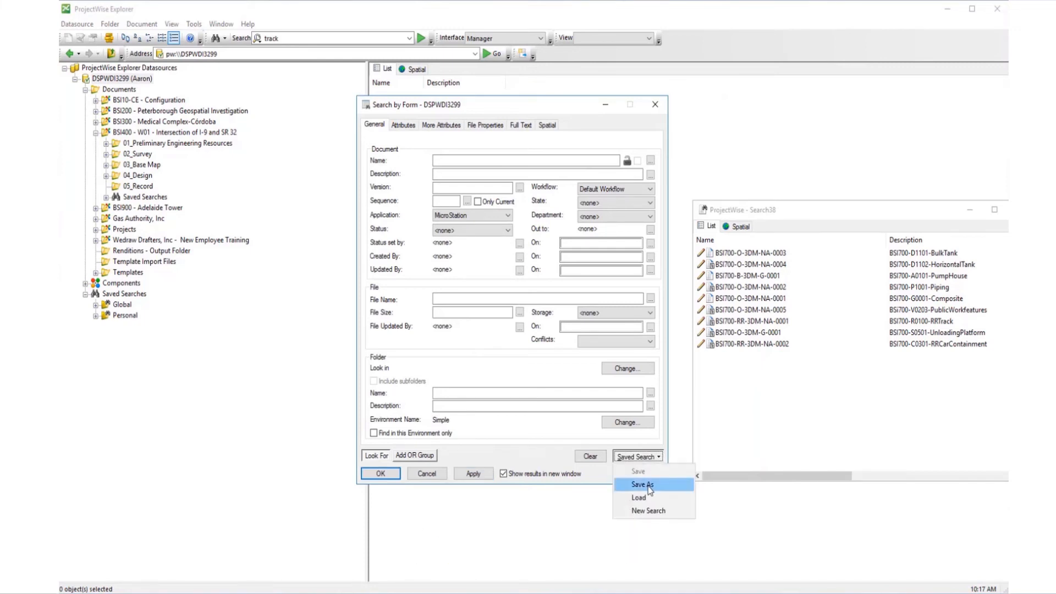
left_click(642, 484)
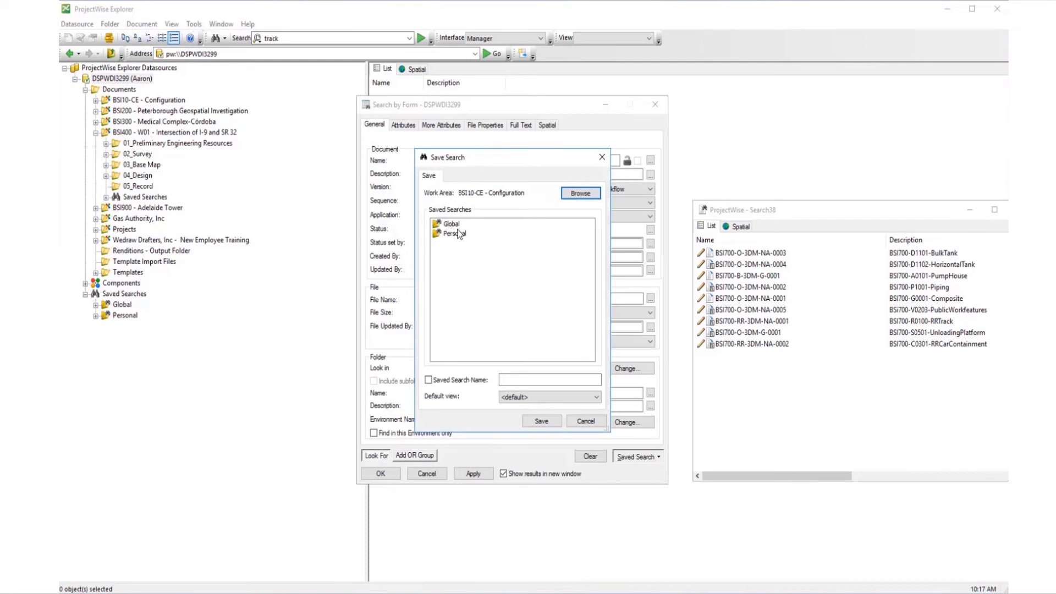
mouse_move(475, 197)
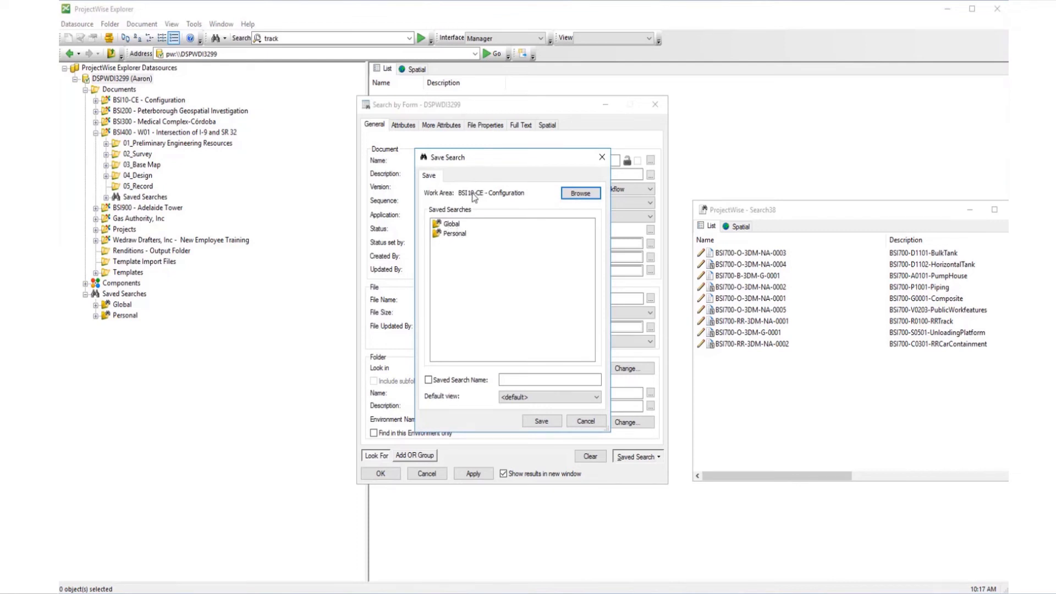
mouse_move(450, 241)
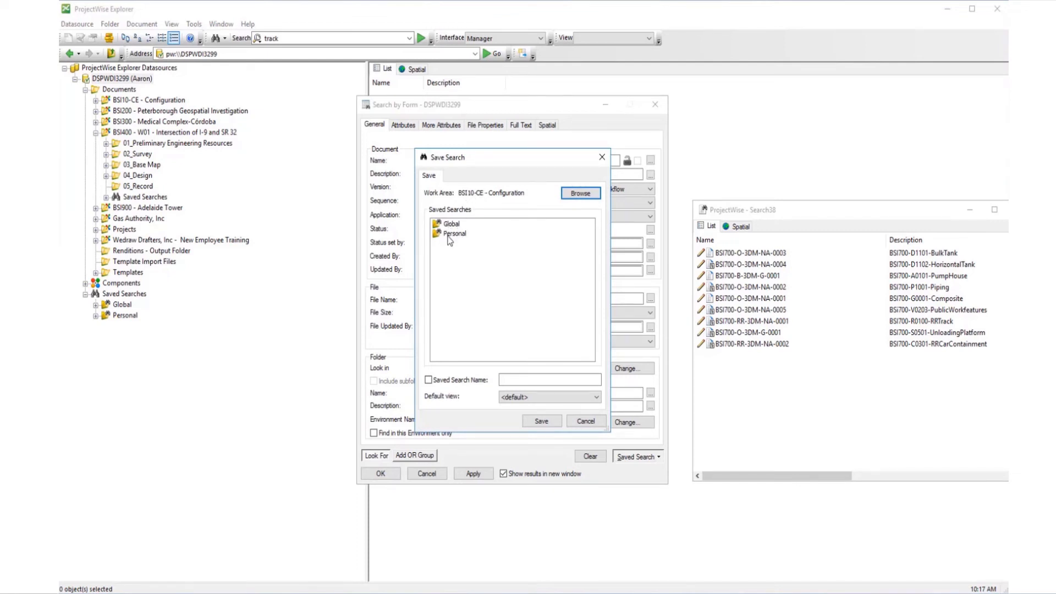
left_click(455, 233)
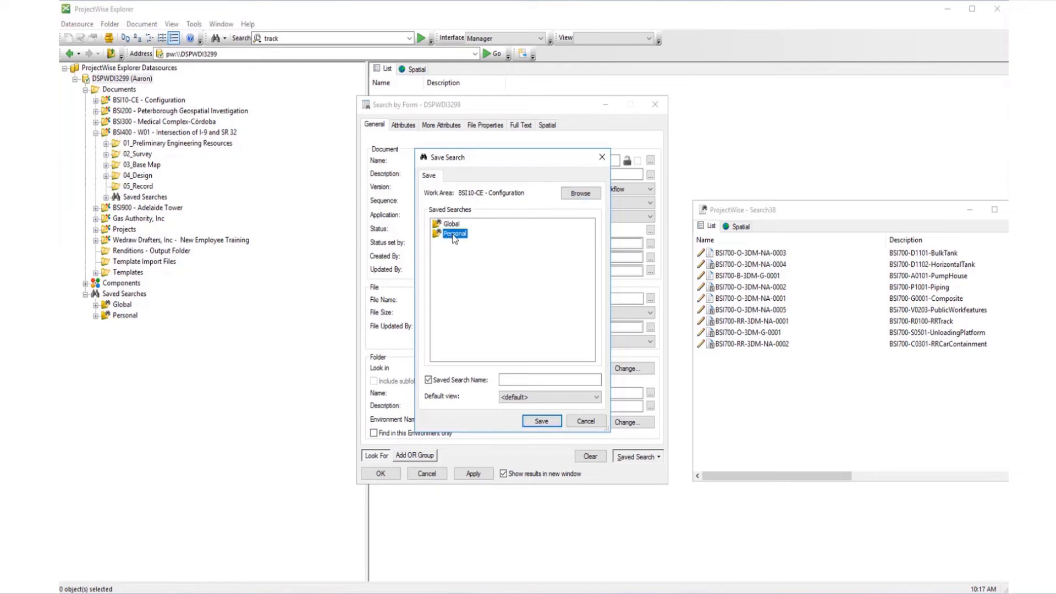
mouse_move(564, 201)
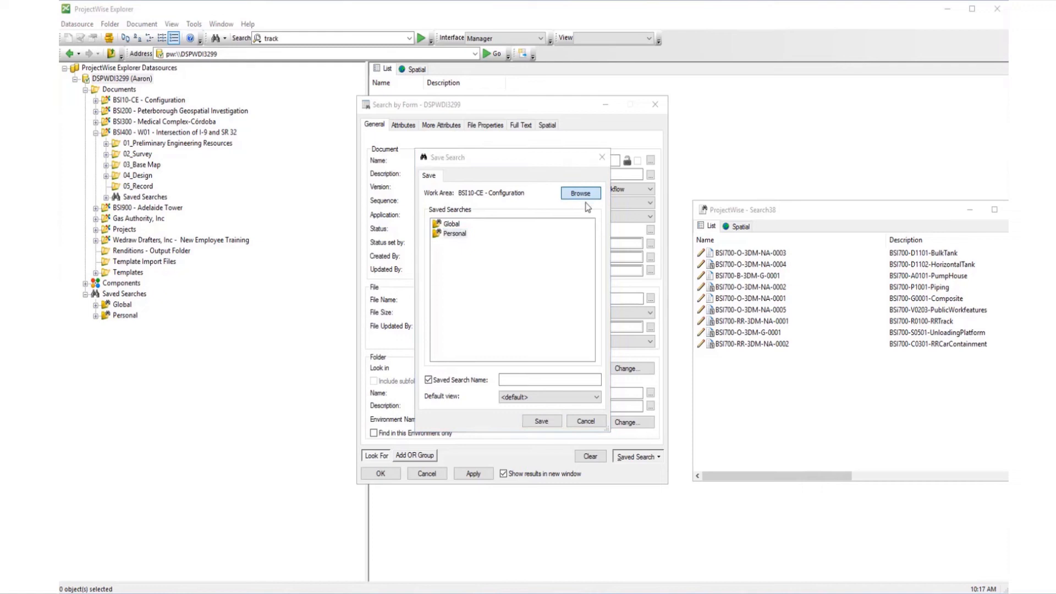
- Browse the work-area folder tree and set ROOT as the save-search work area
left_click(580, 193)
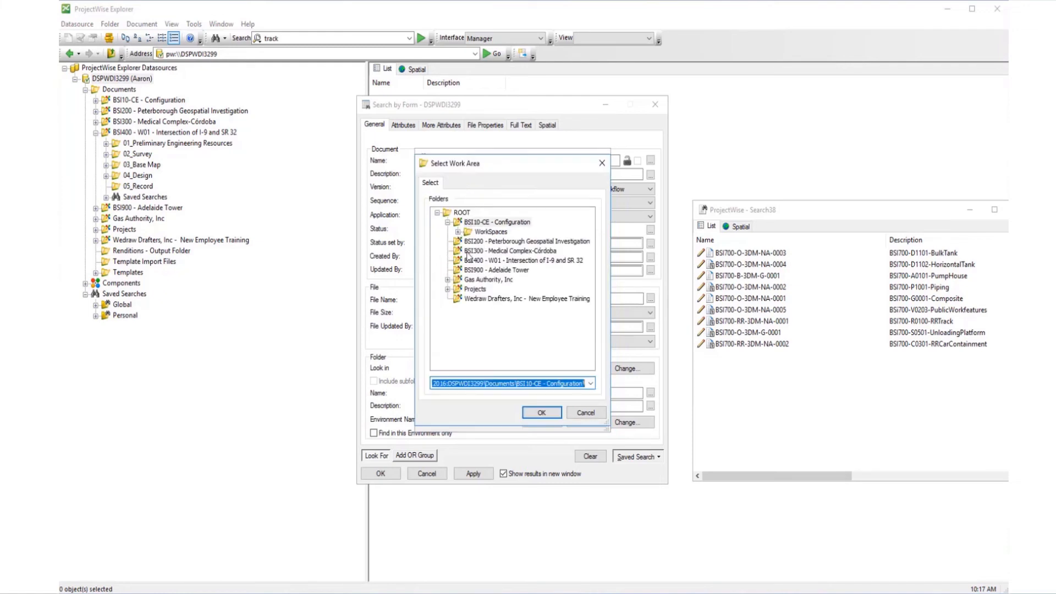
left_click(450, 279)
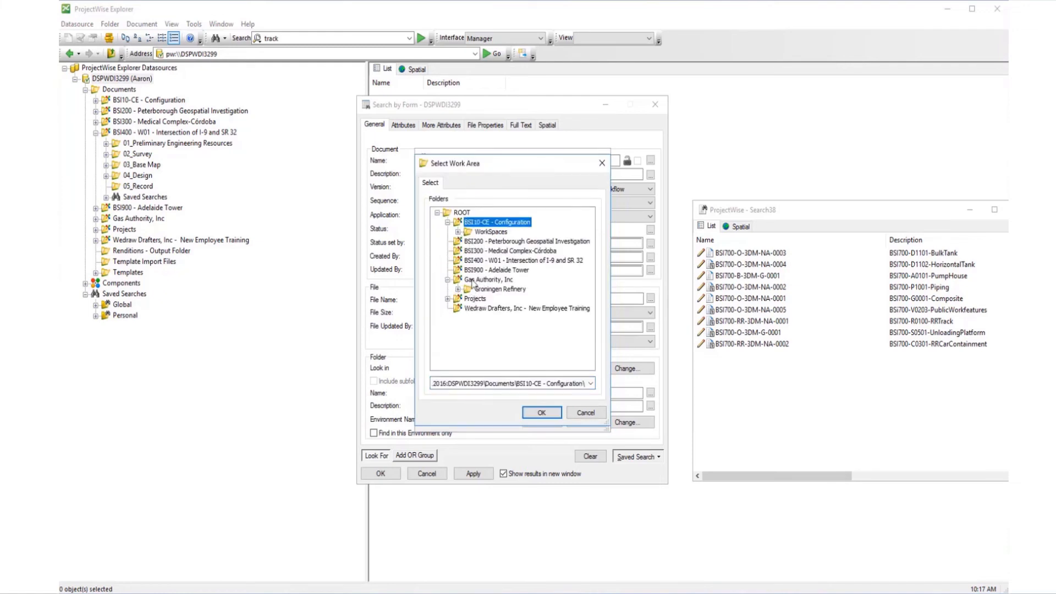
left_click(526, 241)
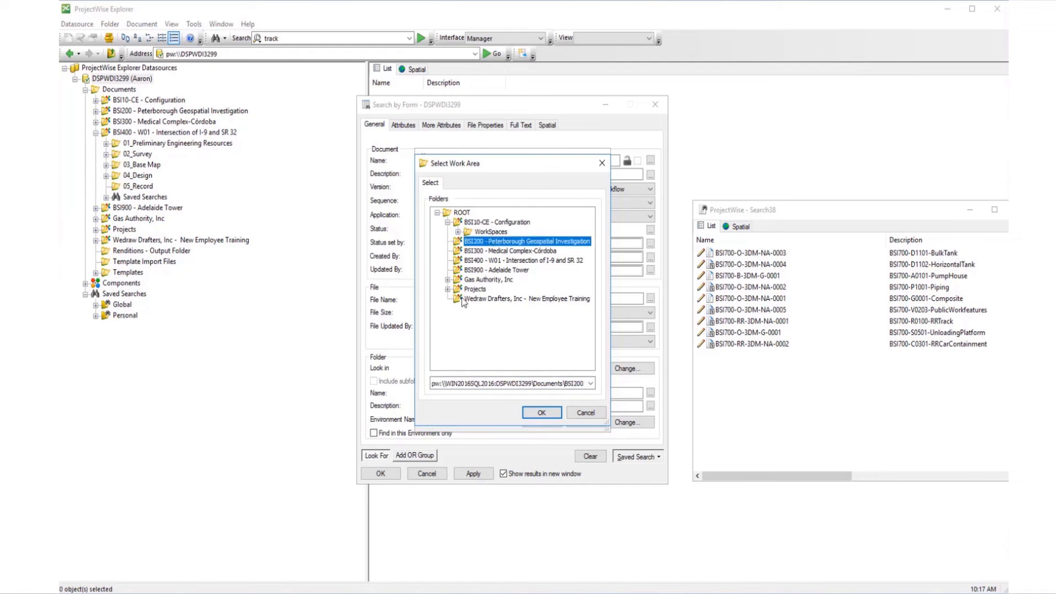
left_click(475, 289)
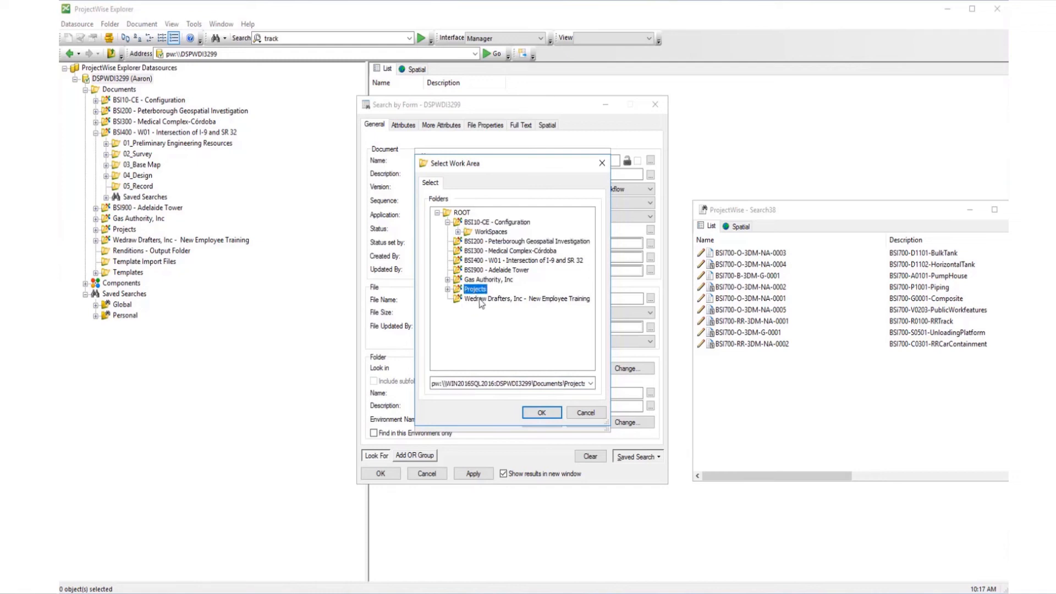
left_click(528, 298)
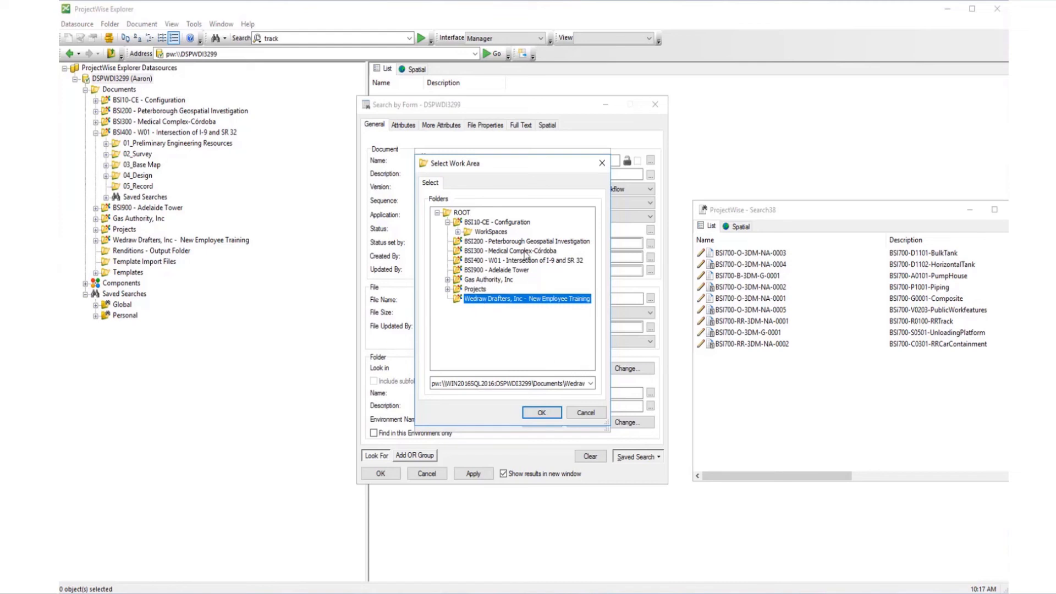
left_click(461, 213)
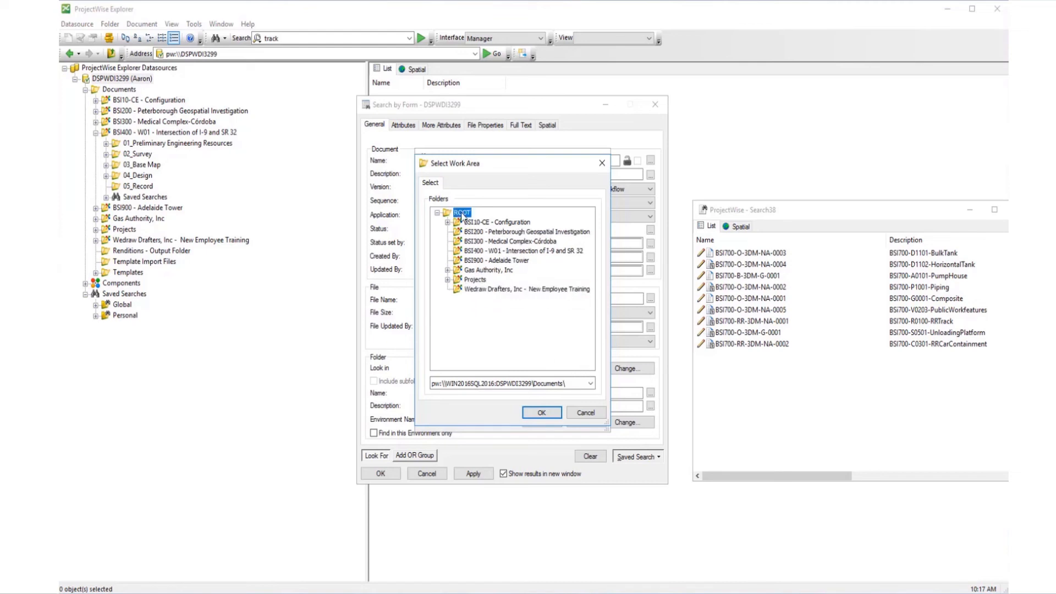
left_click(541, 413)
type("Micros")
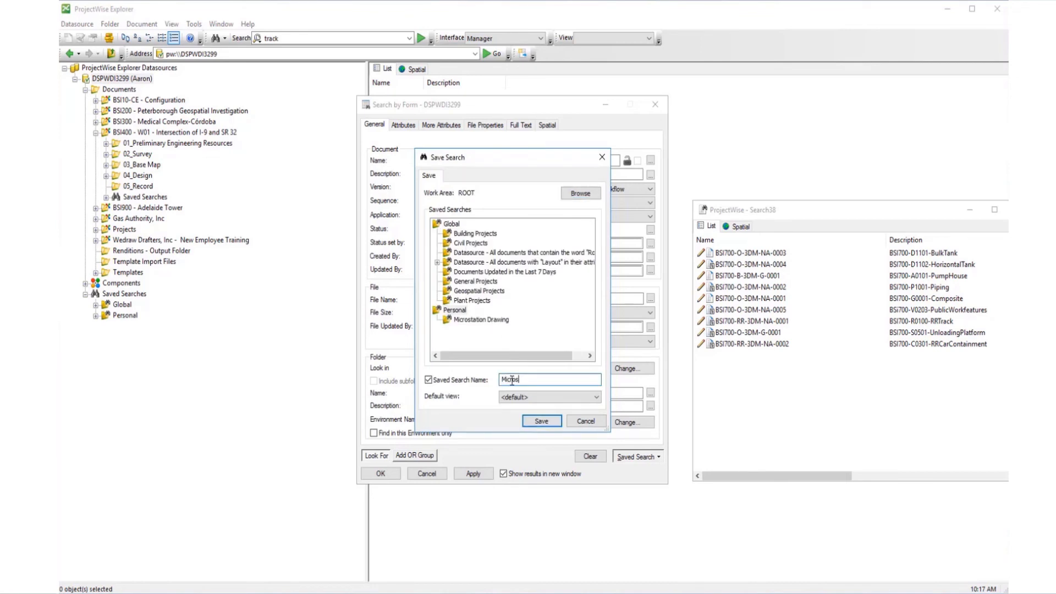
- Replace the saved search name with 'DGN Default Workflow' and save the personal search
key("Backspace")
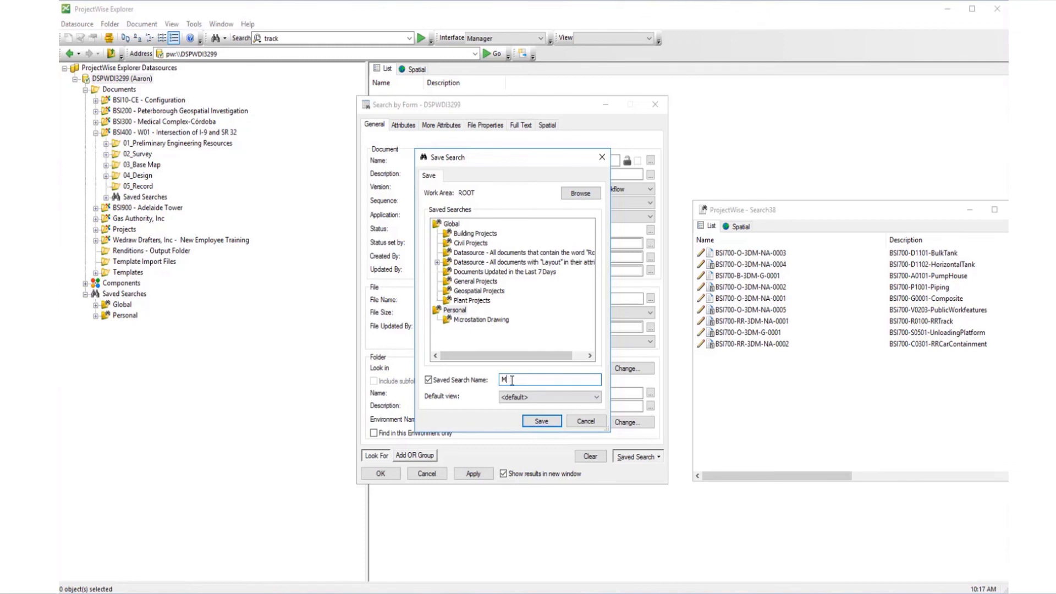
type("DGN")
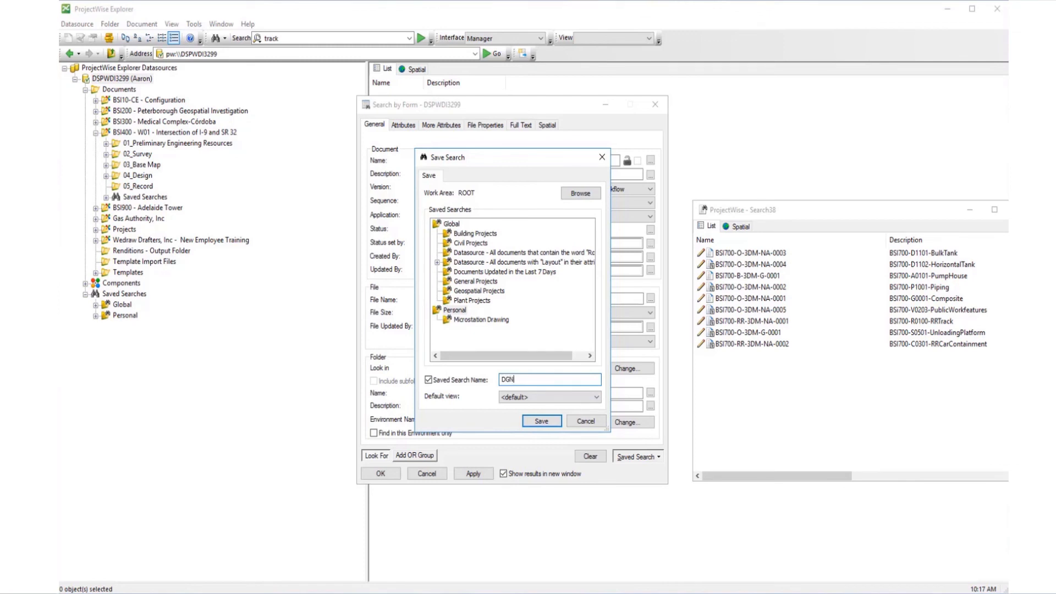
type("Default")
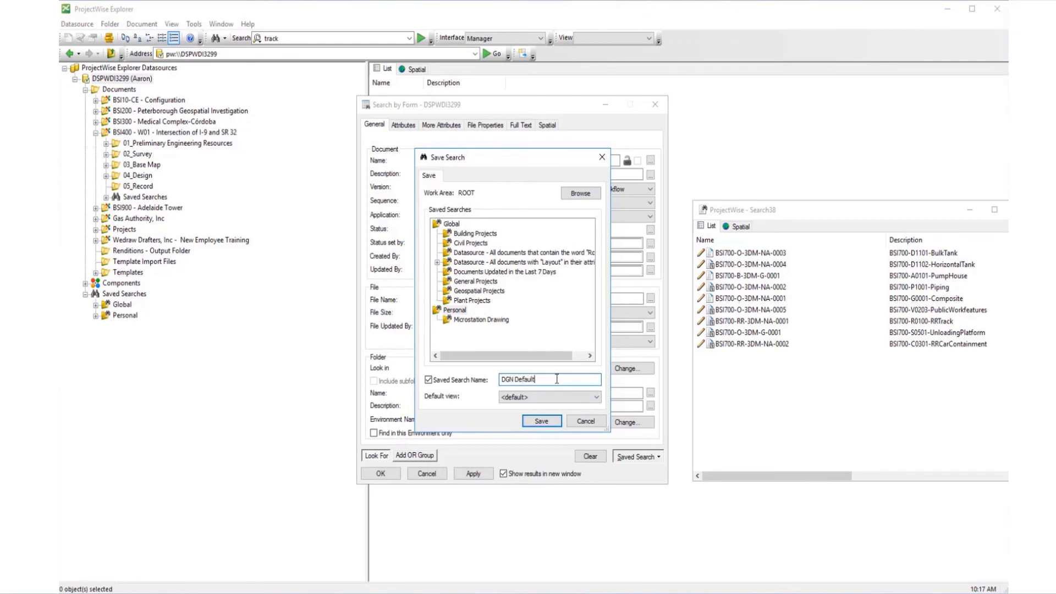
type("Workflow")
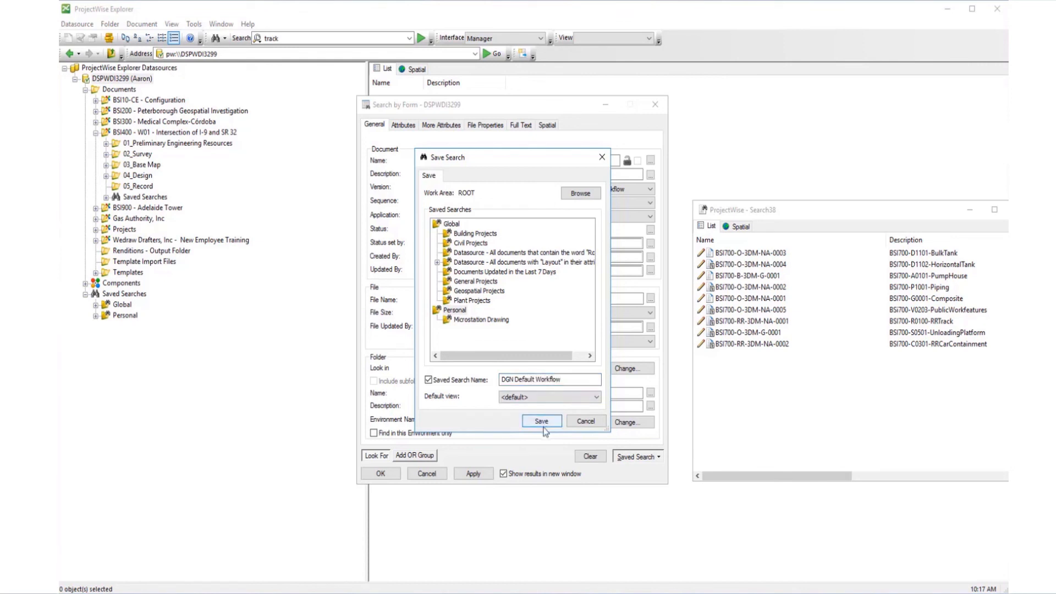
left_click(540, 421)
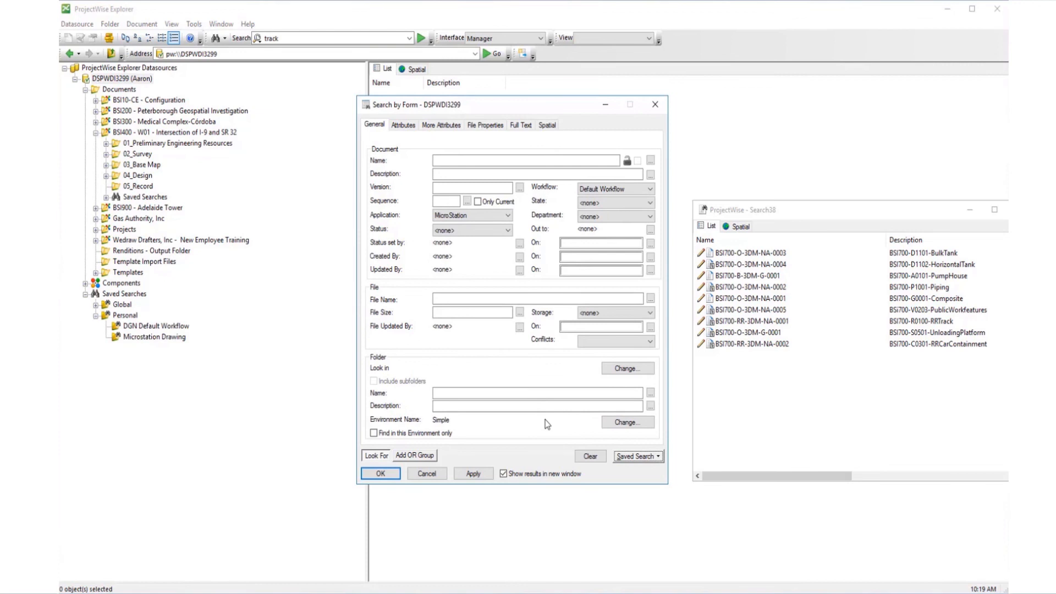